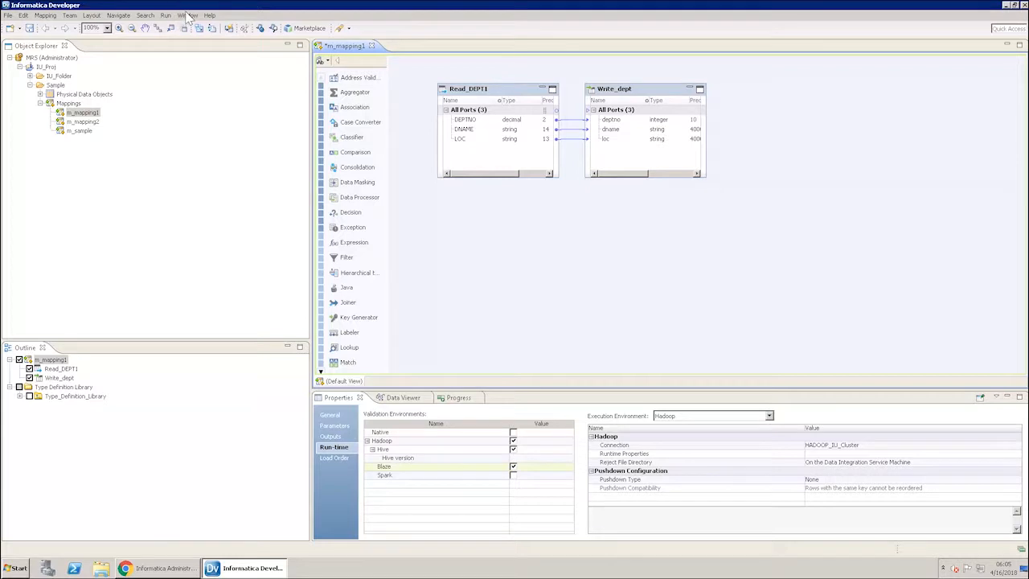
Open the Preferences window from the Window menu to reach the domain connections.
left_click(186, 15)
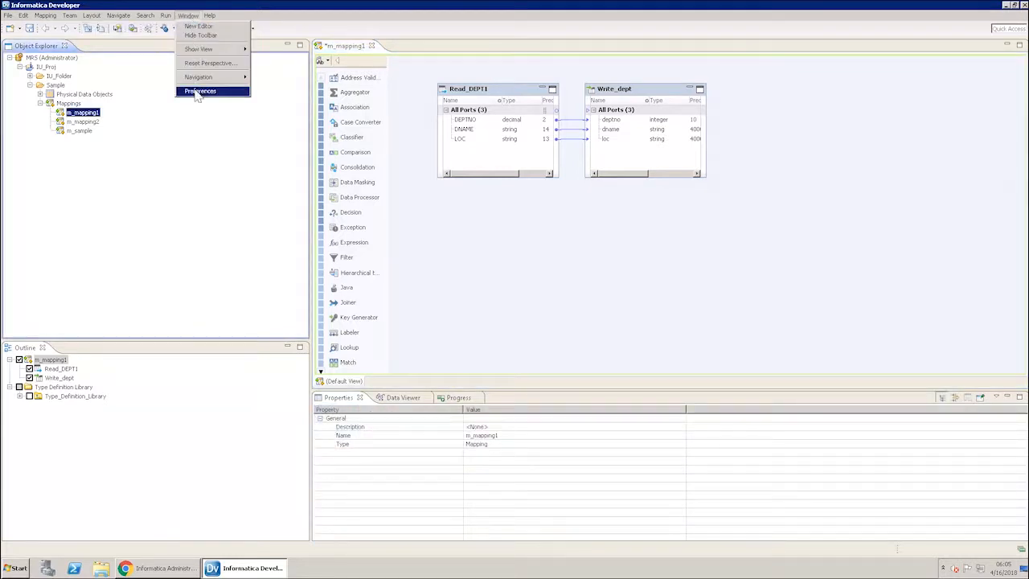
left_click(200, 90)
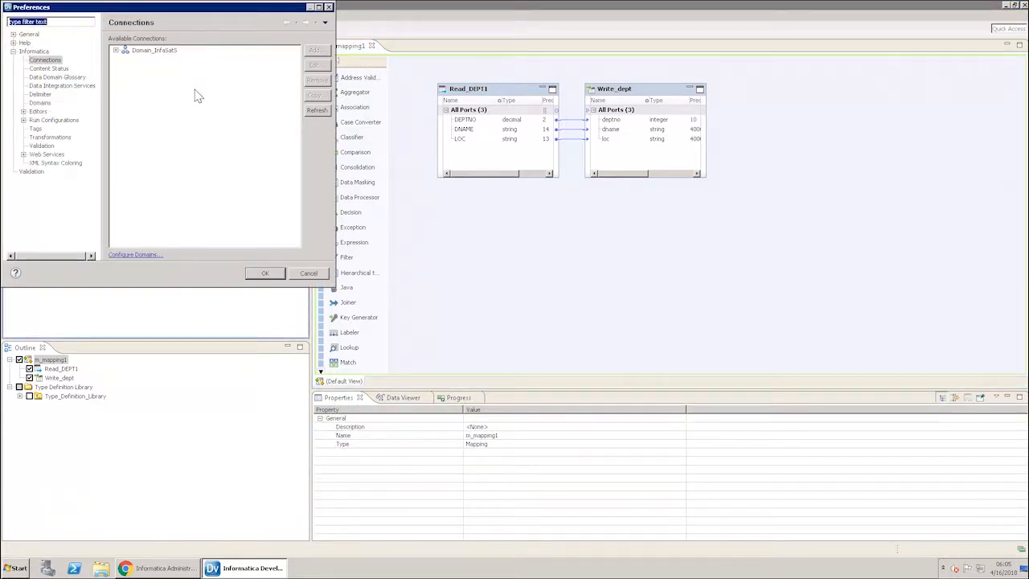
mouse_move(161, 95)
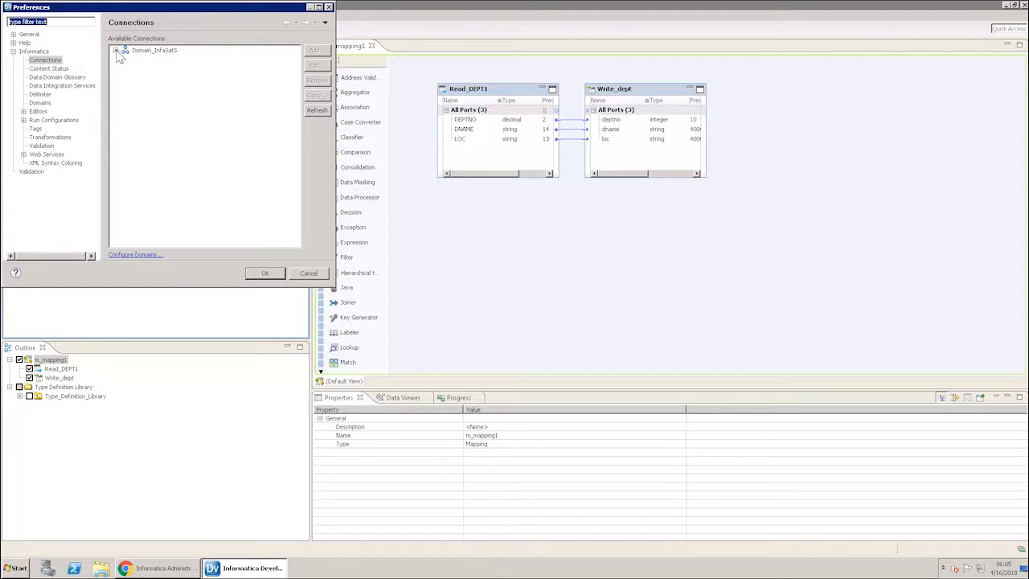
Under the domain's Database > JDBC category, add a new connection named Ora_JDBC of type JDBC.
left_click(116, 49)
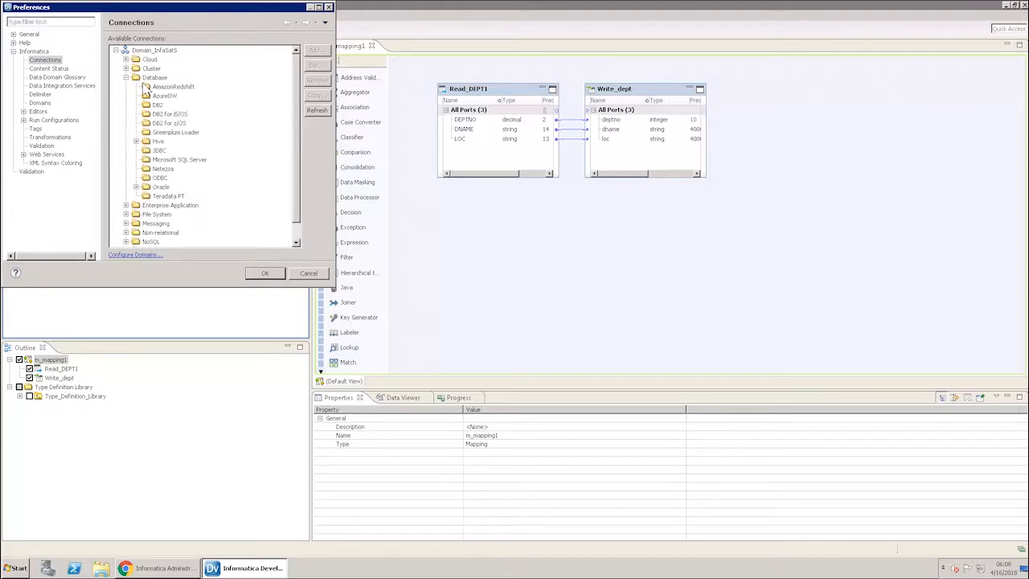
left_click(159, 151)
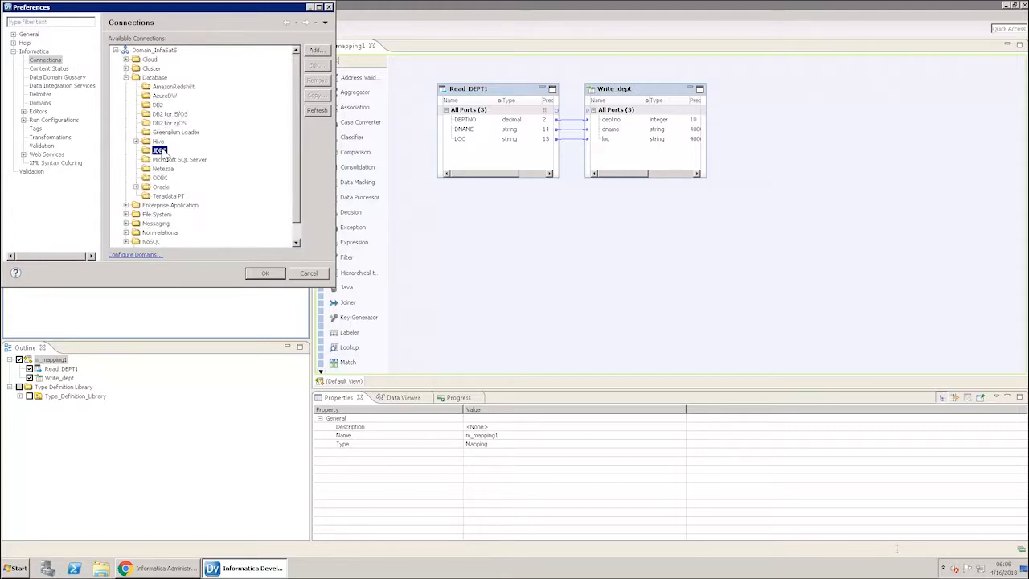
left_click(159, 152)
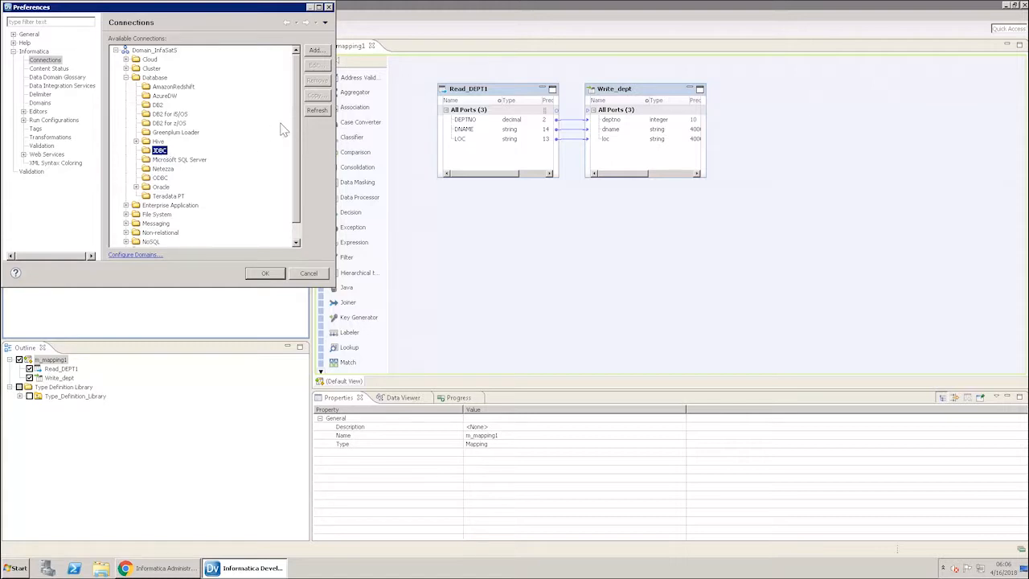
left_click(315, 50)
type("Ora_JDBC")
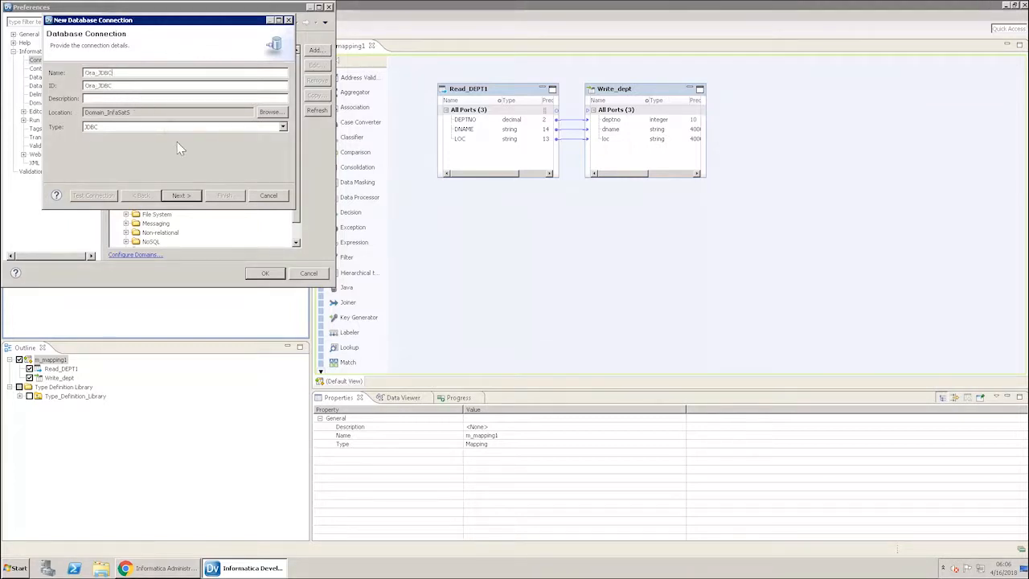
Fill the Oracle login, driver, connection string and Sqoop arguments, pass the connection test and finish saving Ora_JDBC.
left_click(180, 196)
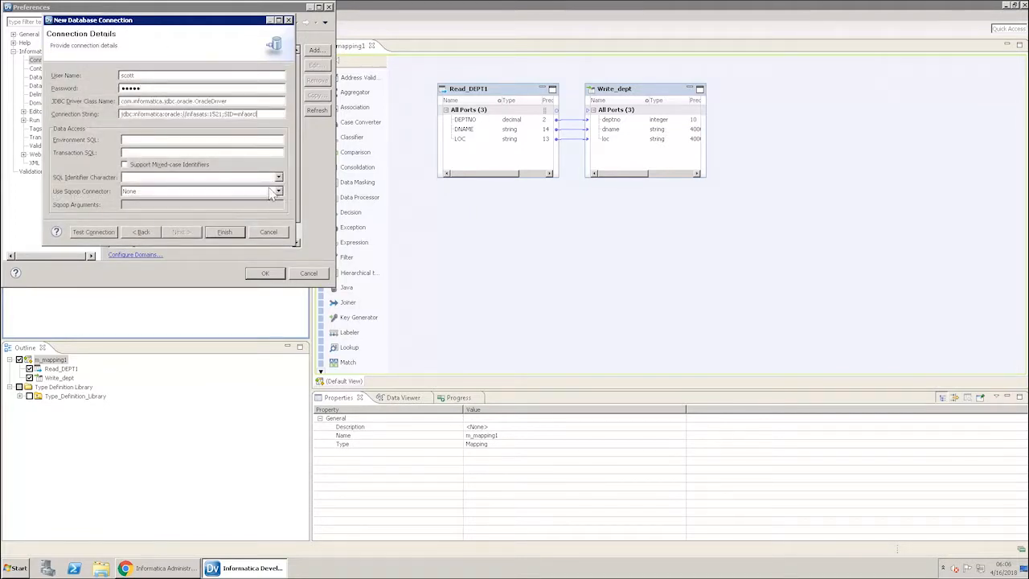
left_click(278, 177)
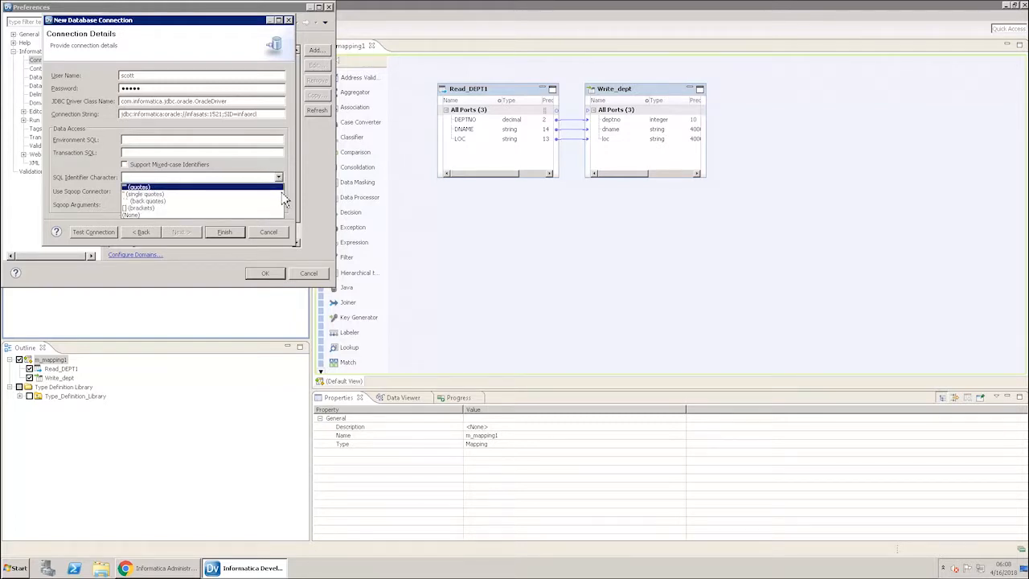
left_click(201, 189)
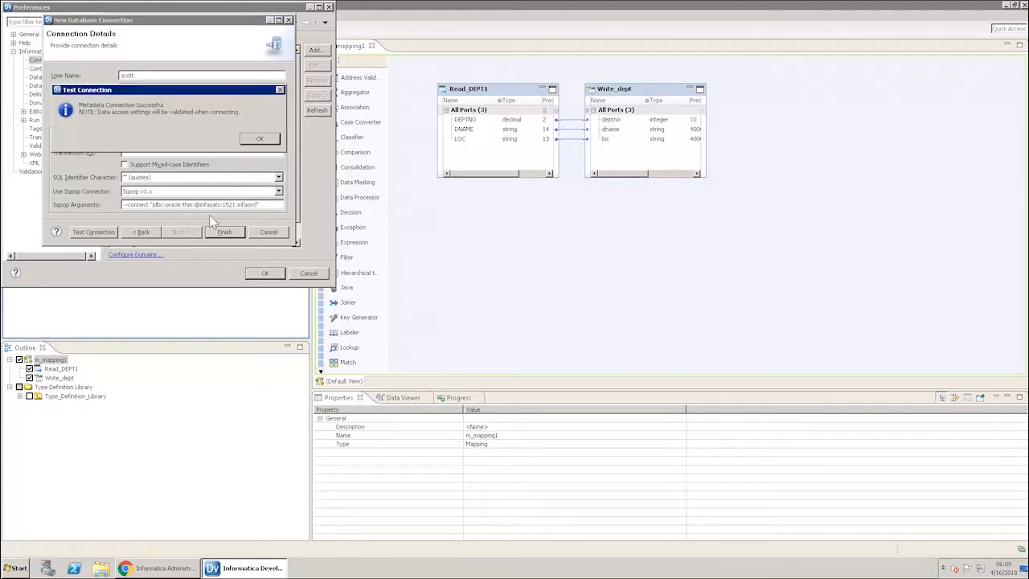
left_click(259, 138)
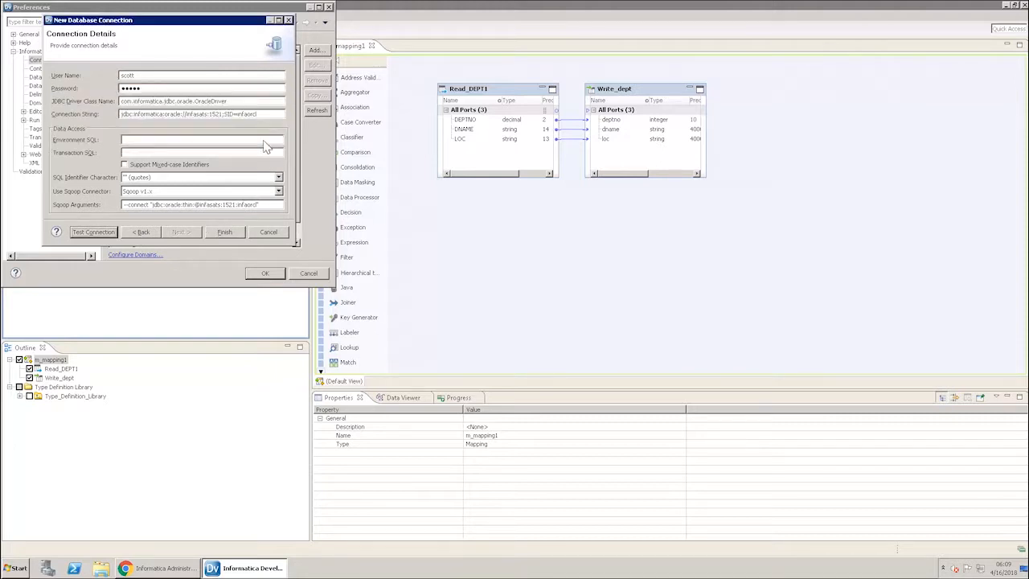
mouse_move(228, 237)
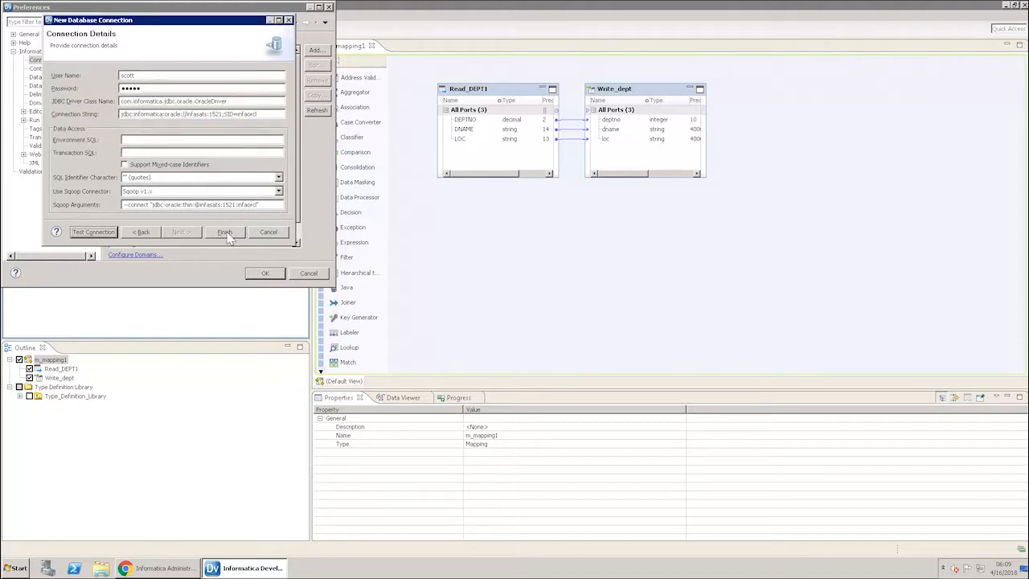
left_click(225, 232)
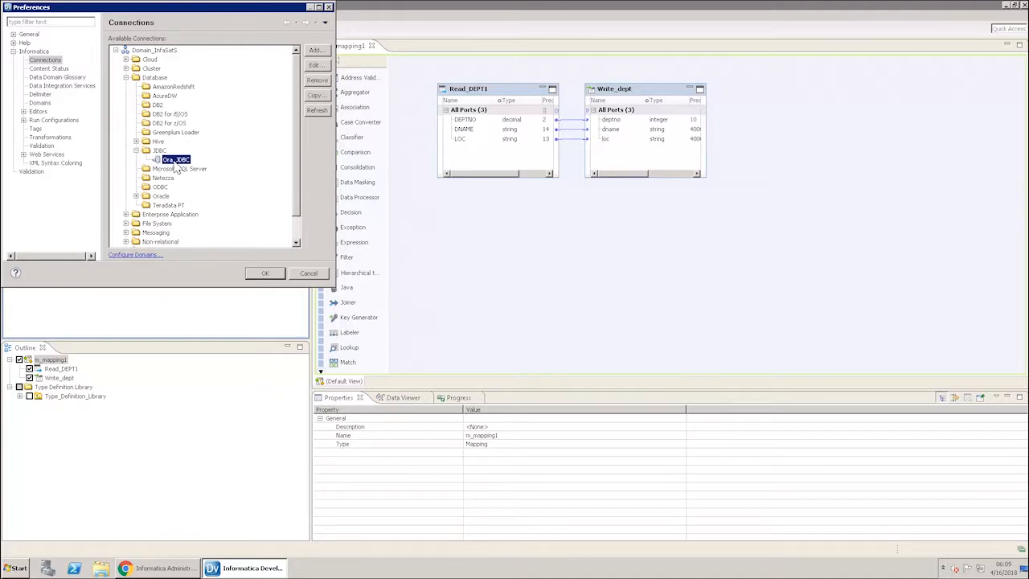
Close Preferences and reopen m_mapping1 from the project's Mappings folder.
left_click(308, 273)
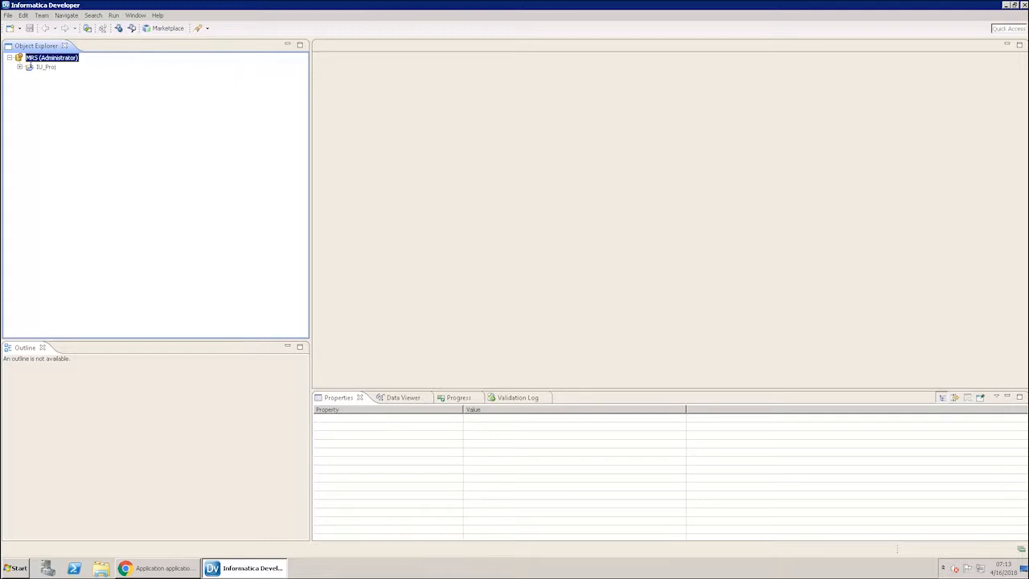
mouse_move(35, 164)
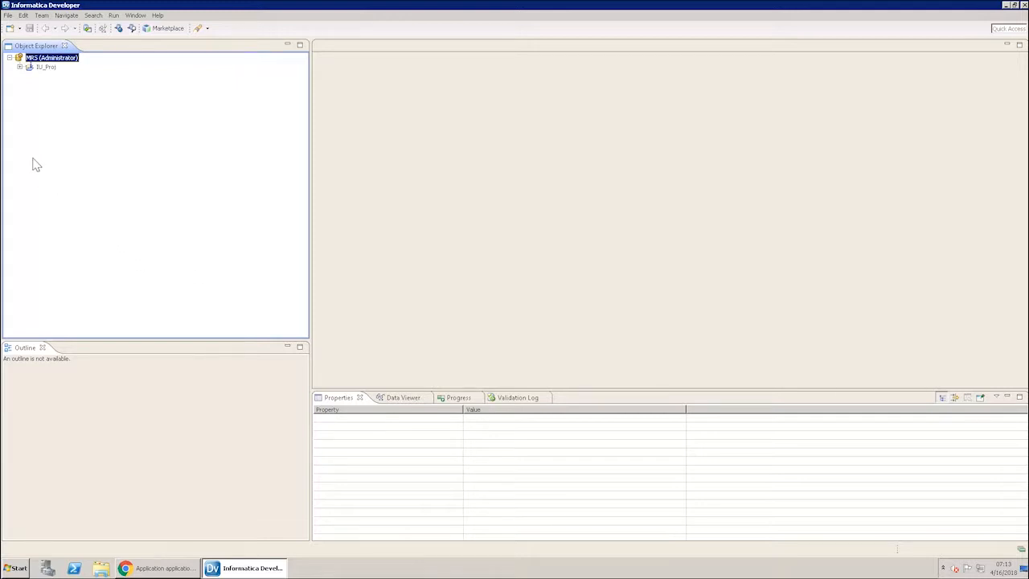
mouse_move(34, 82)
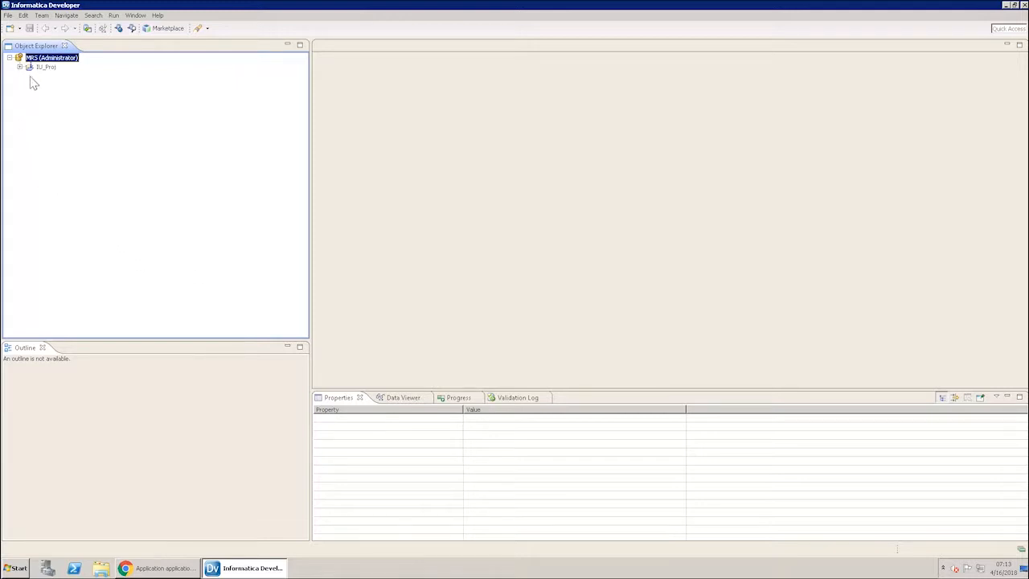
left_click(20, 68)
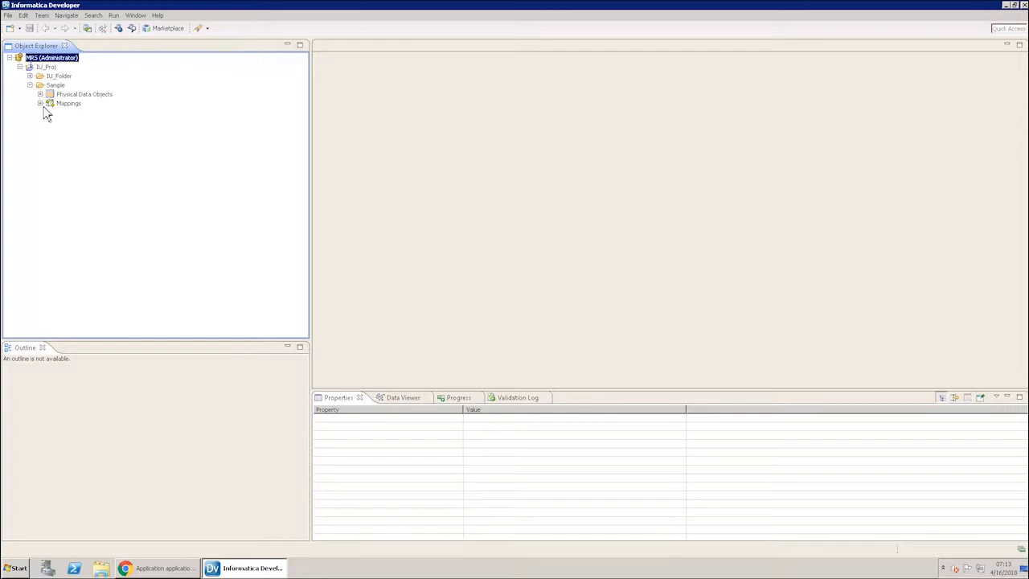
double_click(80, 113)
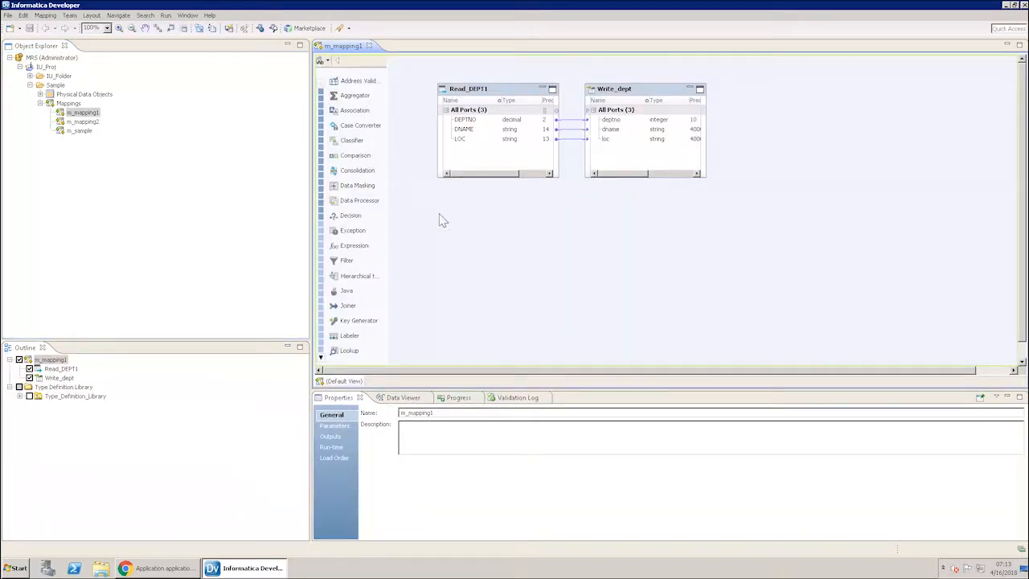
In the mapping's Run-time properties, clear Blaze from the Hadoop validation environments, keeping Hive.
left_click(331, 446)
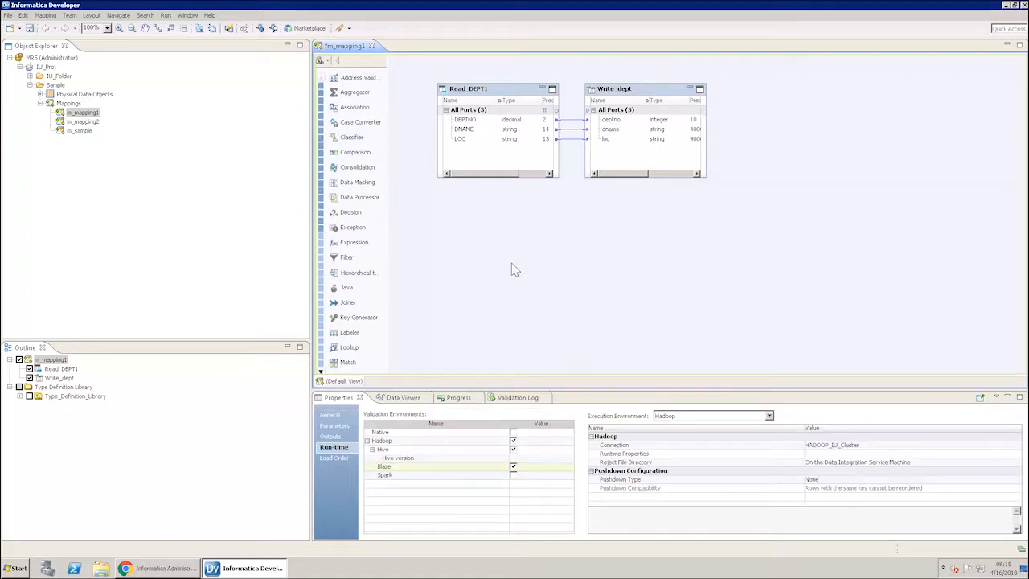
right_click(515, 270)
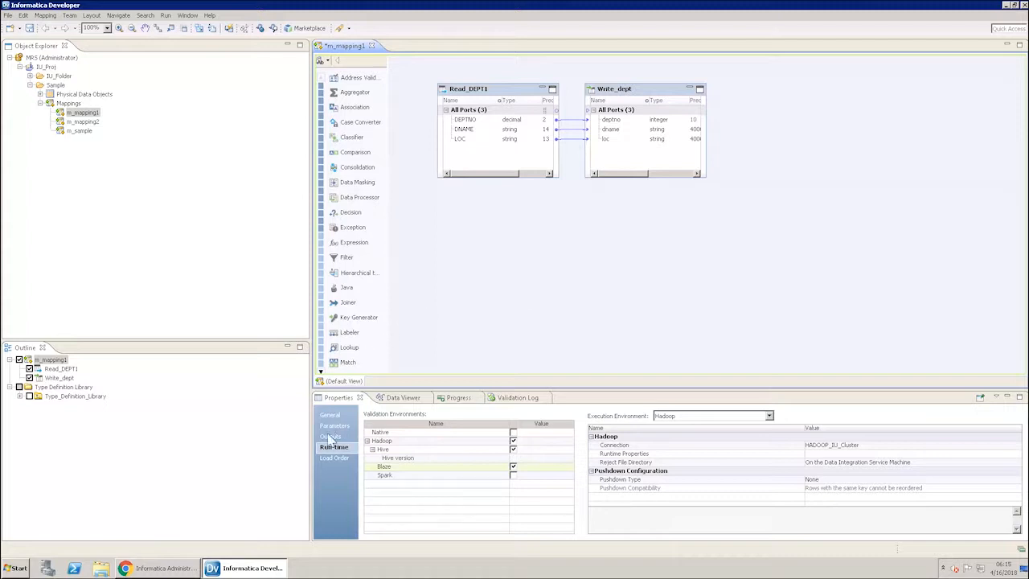
left_click(334, 447)
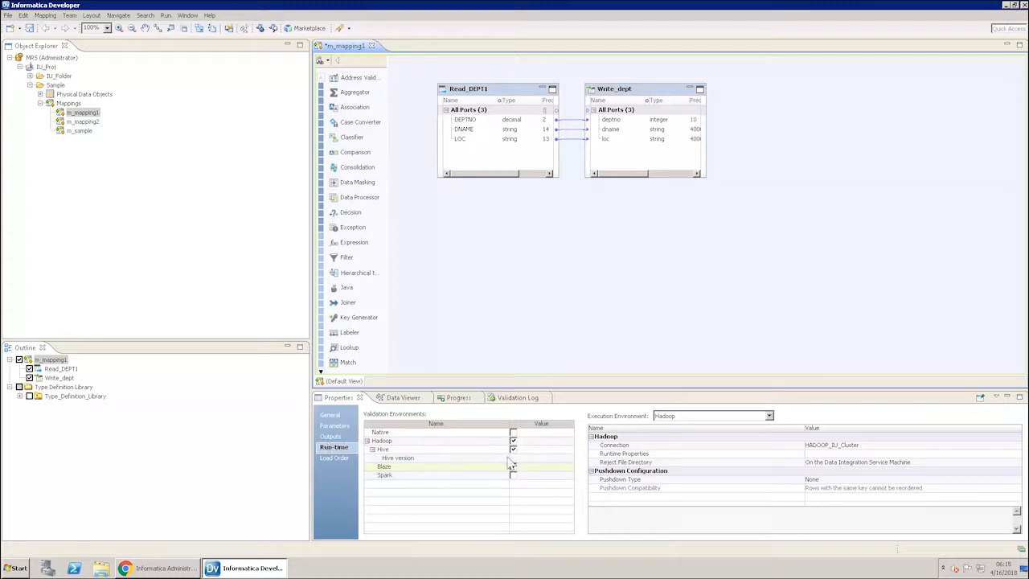
left_click(514, 466)
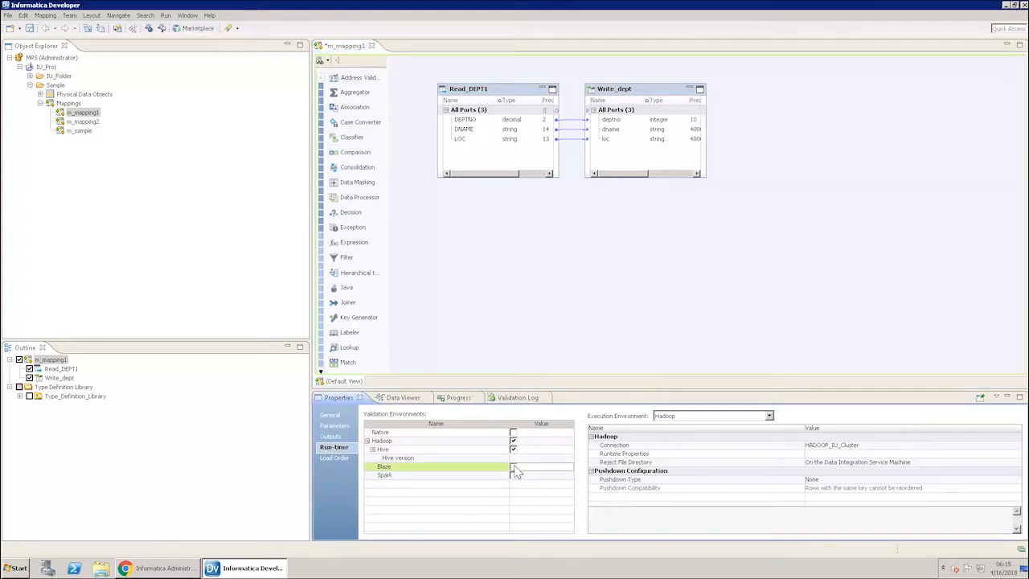
left_click(512, 466)
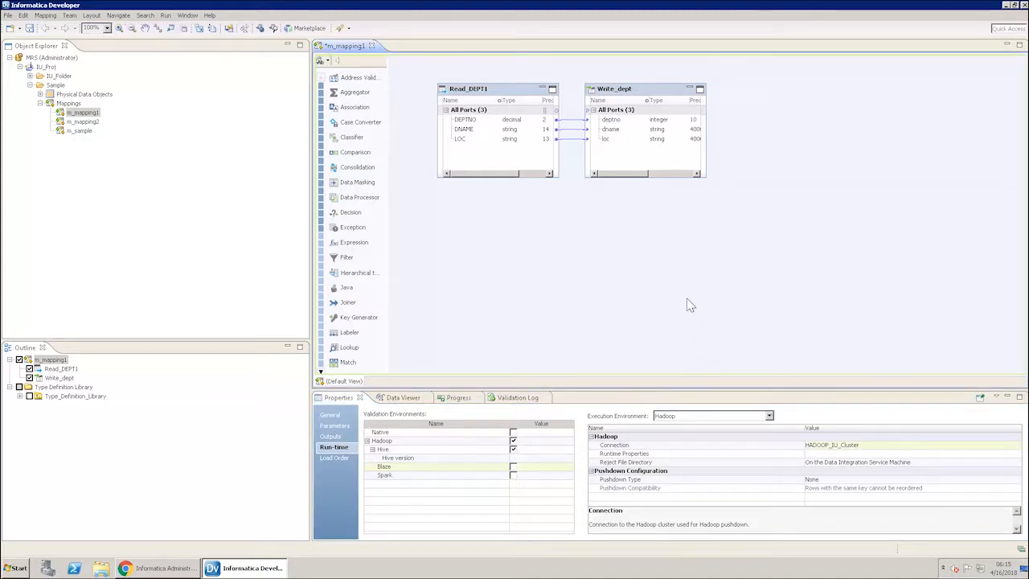
mouse_move(515, 156)
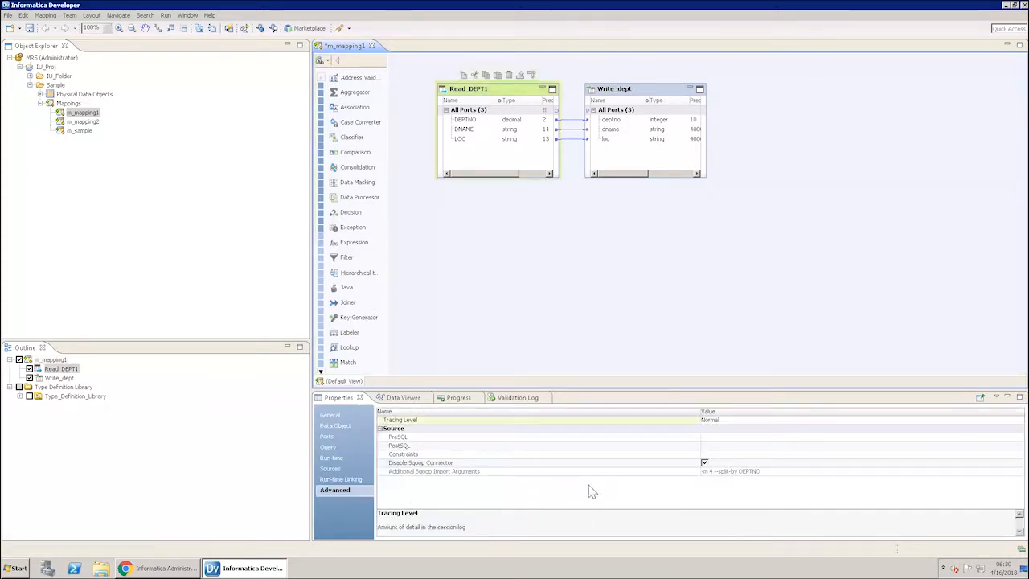
On Read_DEPT1's Advanced properties, enable the Sqoop connector with import arguments --split-by DEPTNO.
left_click(704, 463)
type("2")
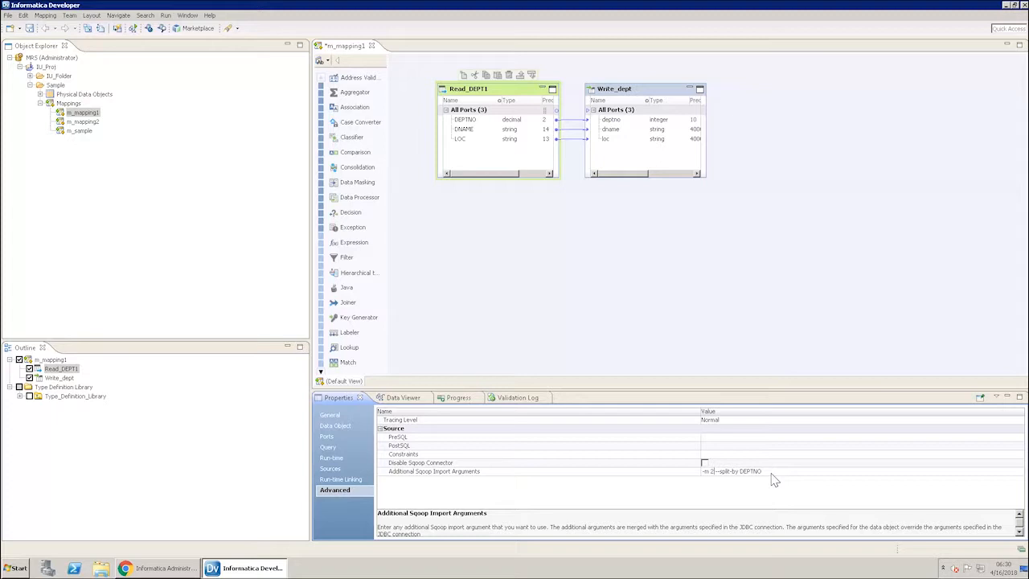
left_click(331, 447)
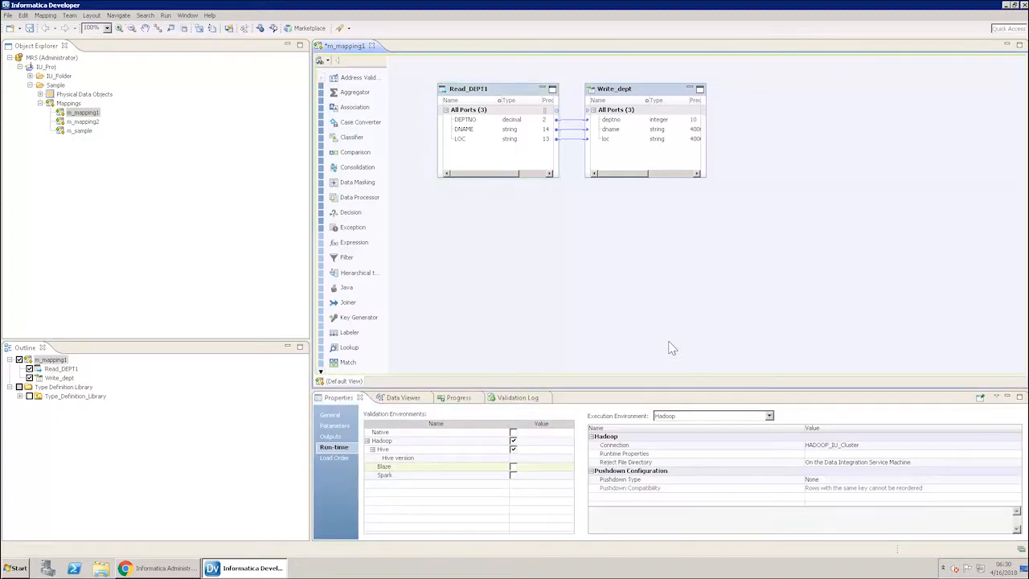
mouse_move(630, 344)
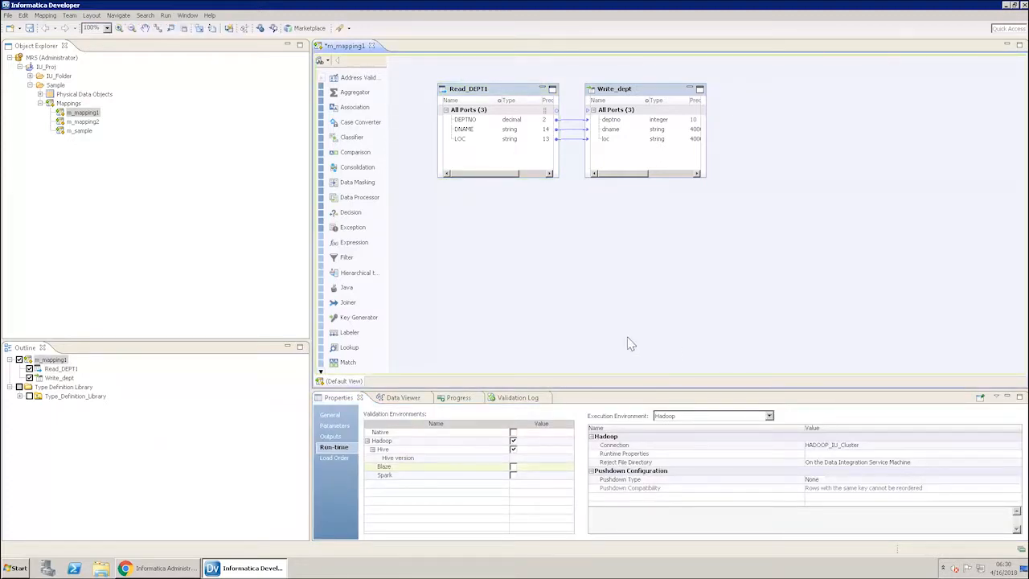
mouse_move(521, 154)
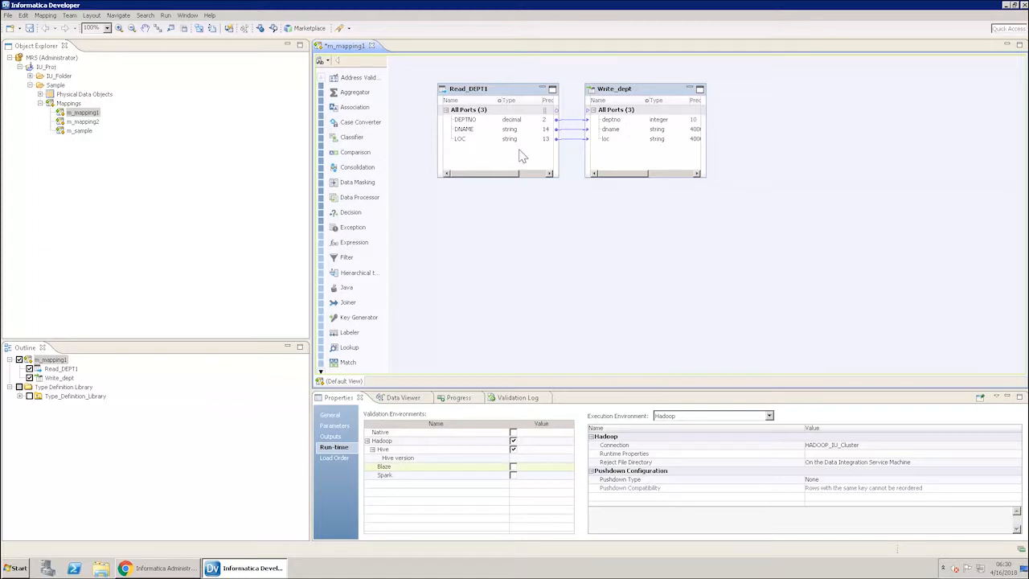
left_click(469, 88)
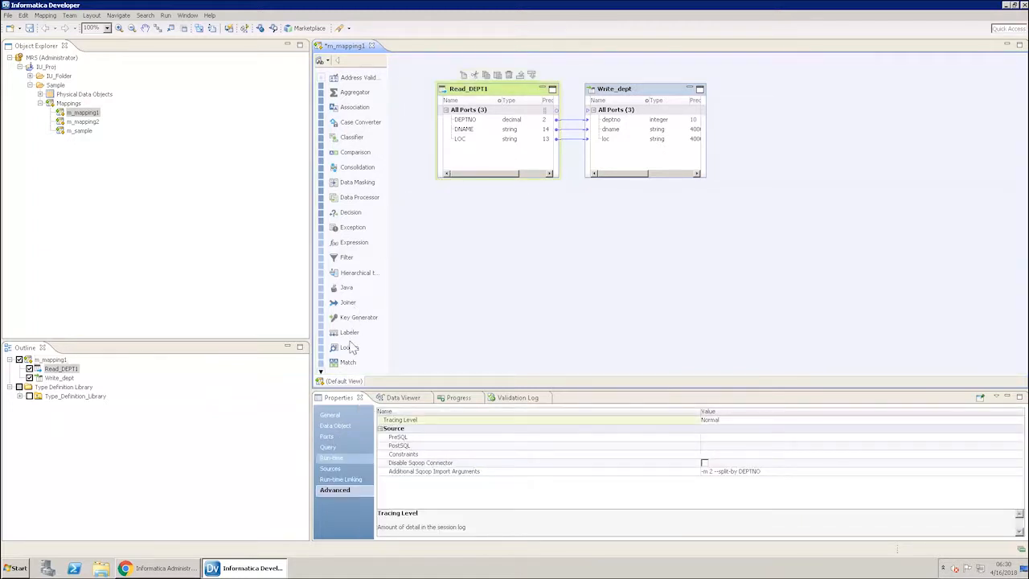
Confirm Read_DEPT1's run-time connection is Ora_JDBC and cancel the chooser unchanged.
left_click(335, 456)
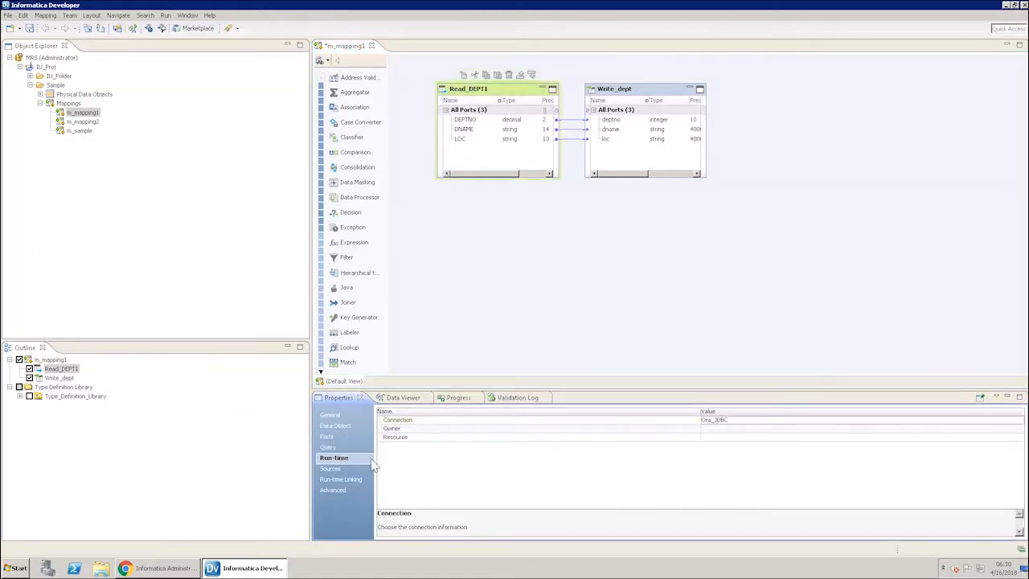
mouse_move(896, 437)
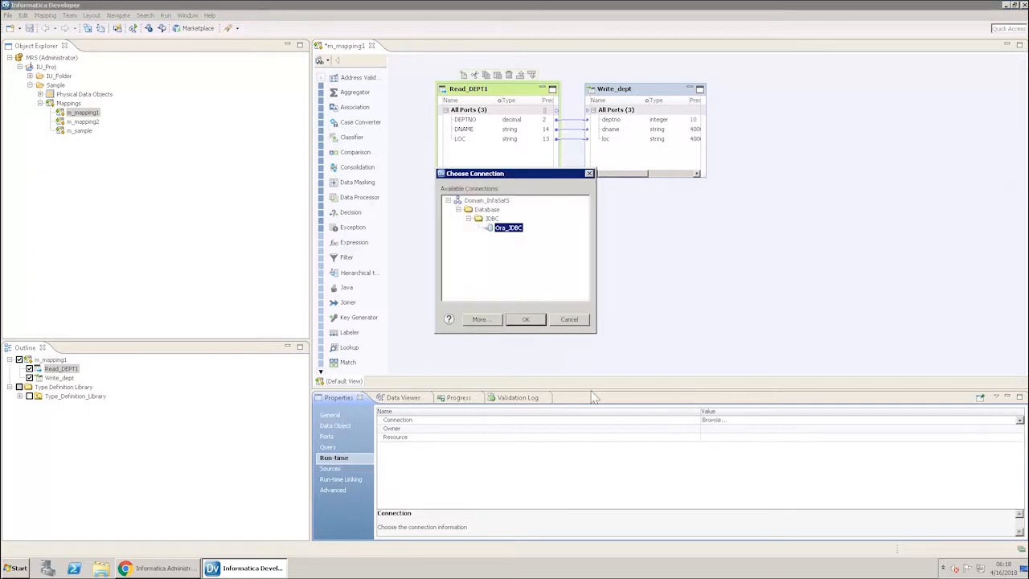
left_click(526, 318)
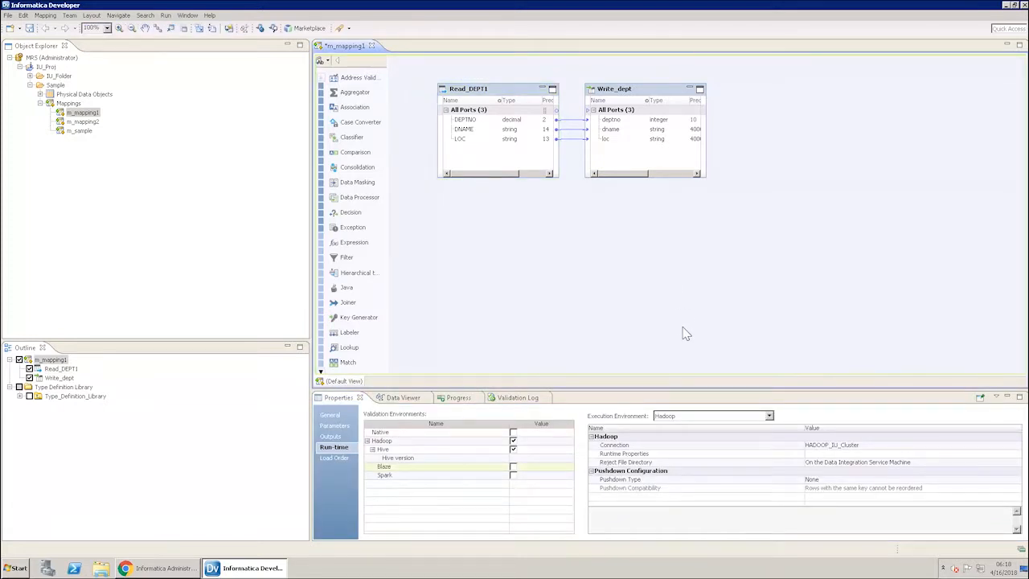
mouse_move(661, 325)
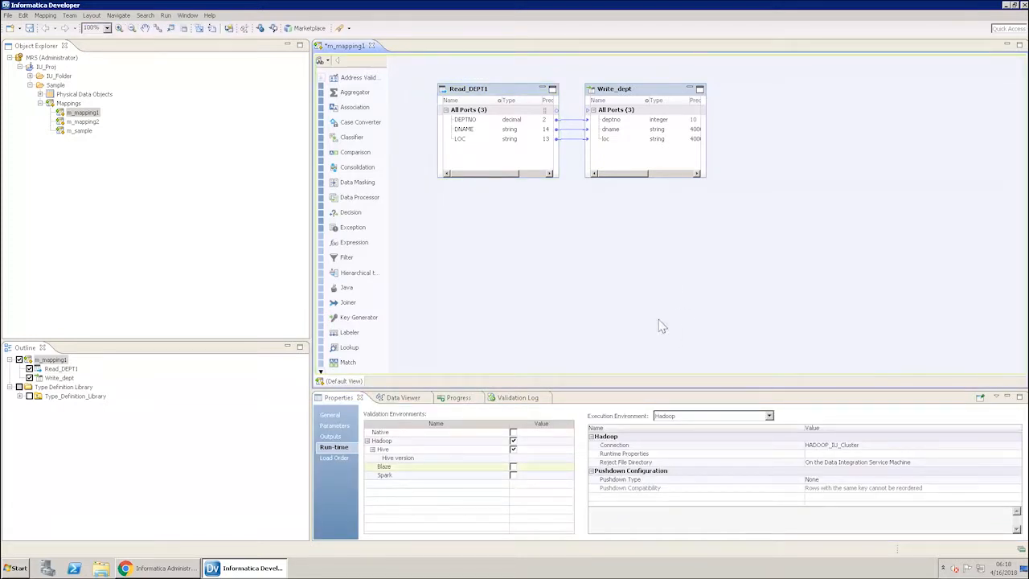
Run m_mapping1 on the Data Integration Service until it reports a successful run.
right_click(663, 325)
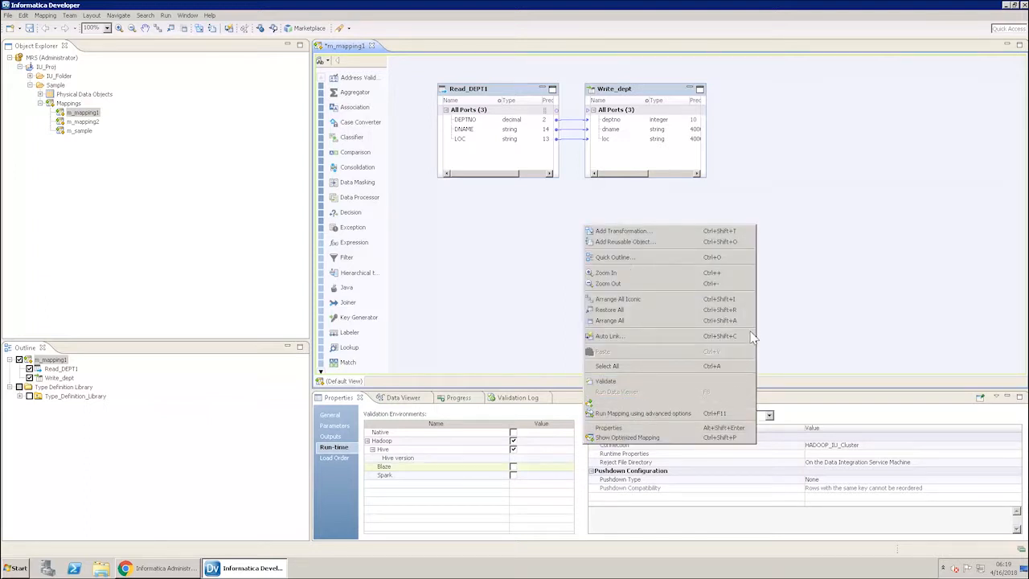
left_click(643, 413)
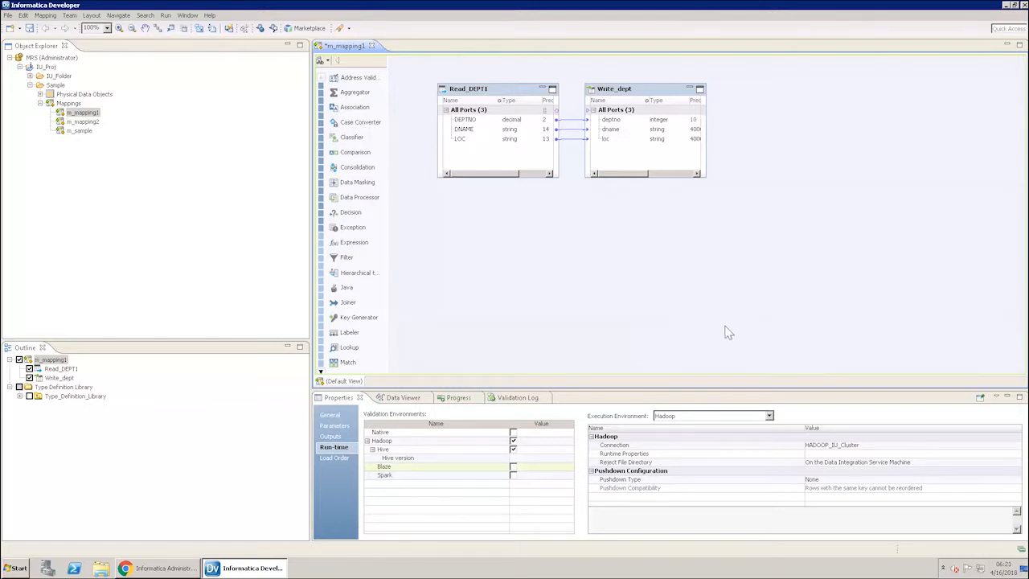
mouse_move(659, 299)
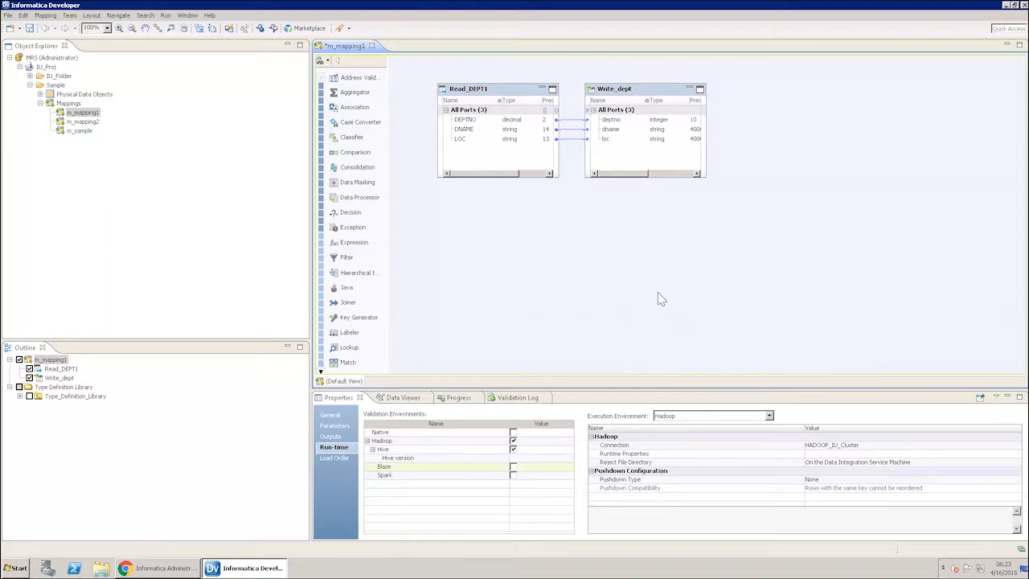
mouse_move(659, 296)
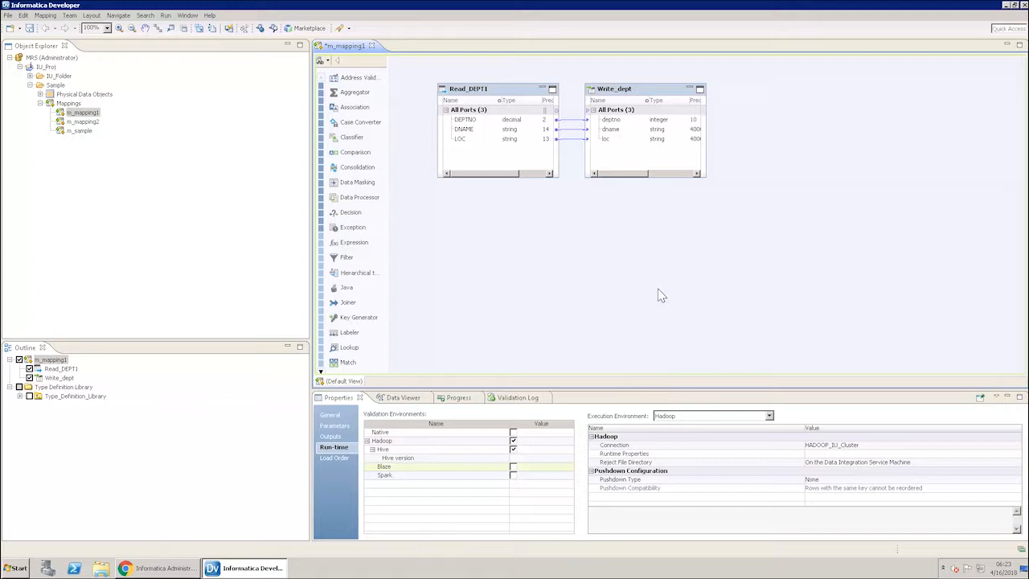
mouse_move(620, 296)
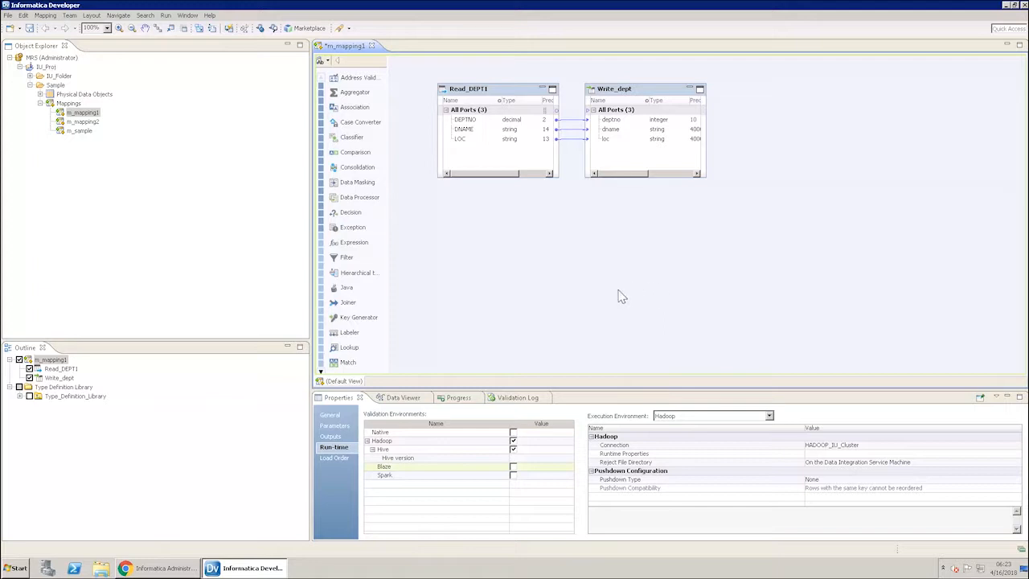
left_click(451, 397)
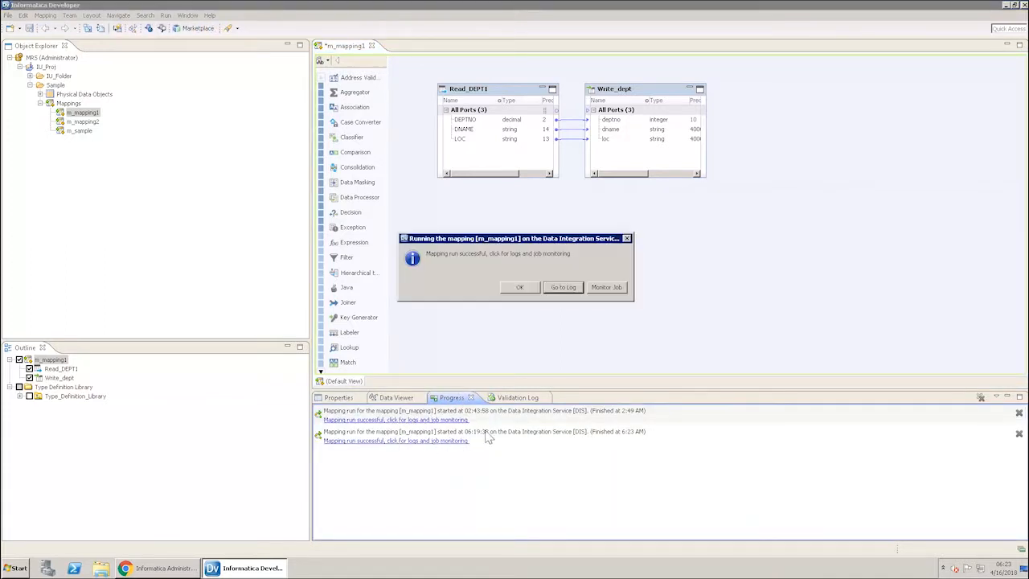
Log in to Monitoring, list Ad Hoc Jobs, expand m_mapping1 into its scripts and select a Hive query.
left_click(605, 286)
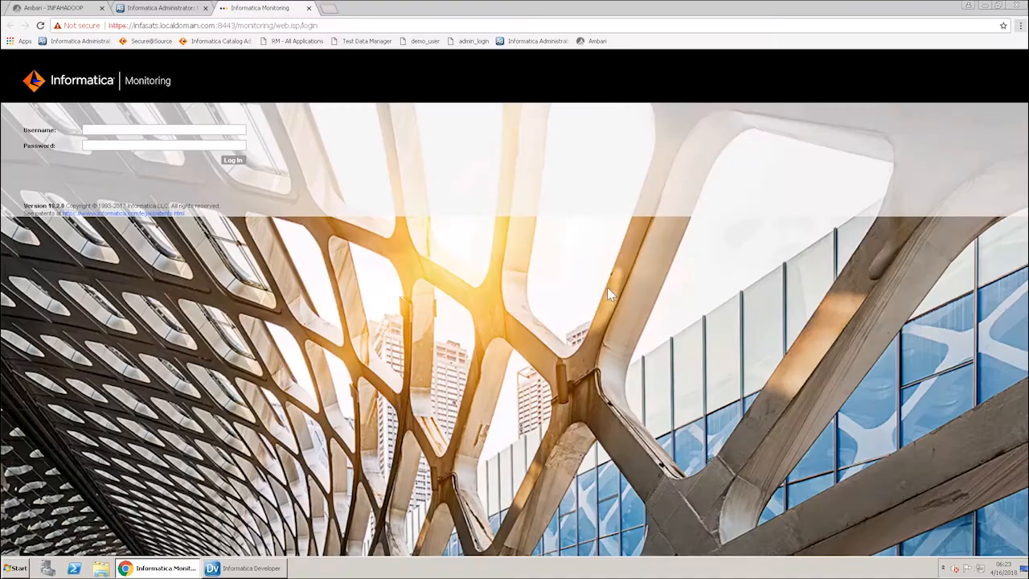
mouse_move(470, 92)
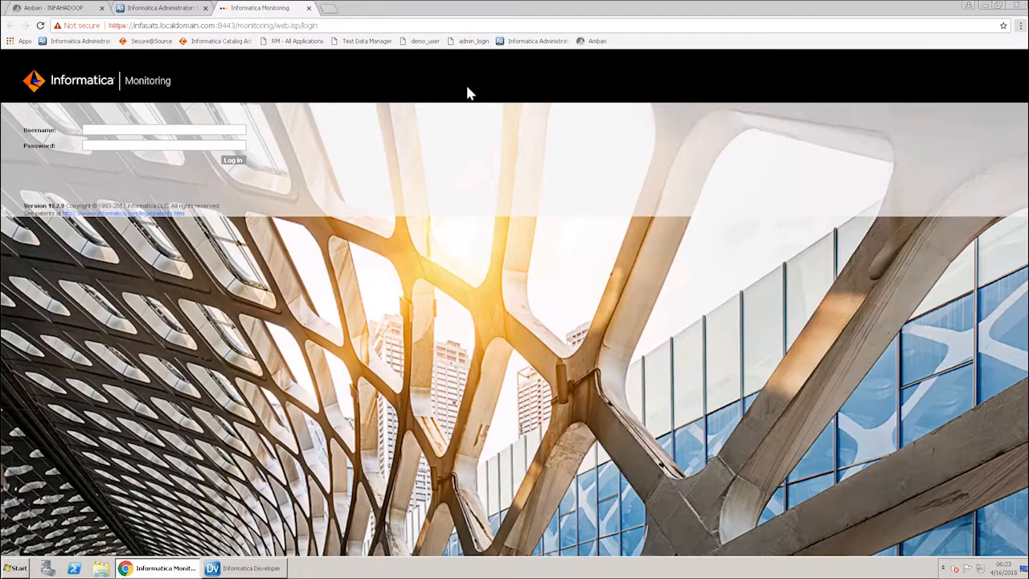
left_click(232, 159)
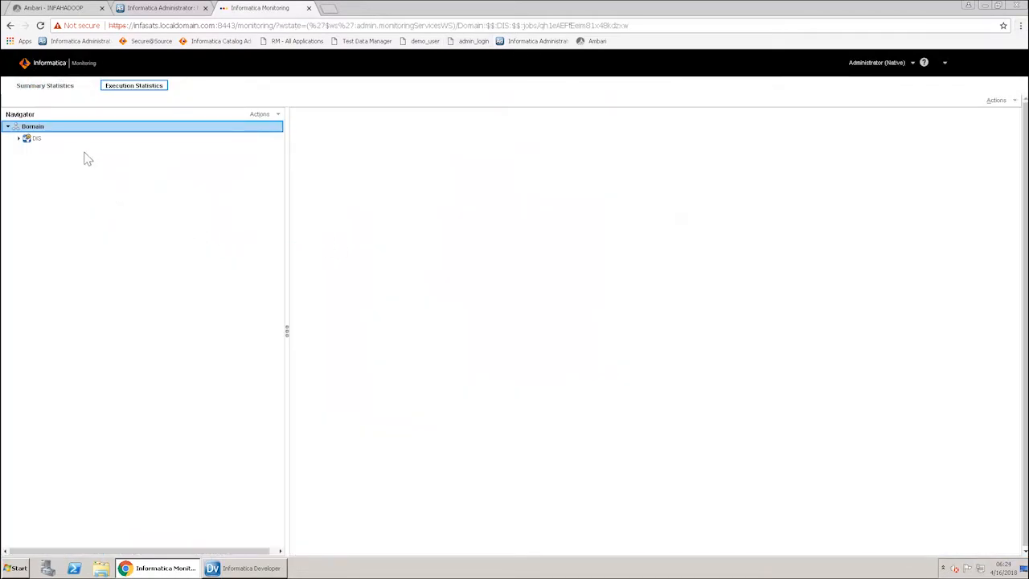
left_click(19, 138)
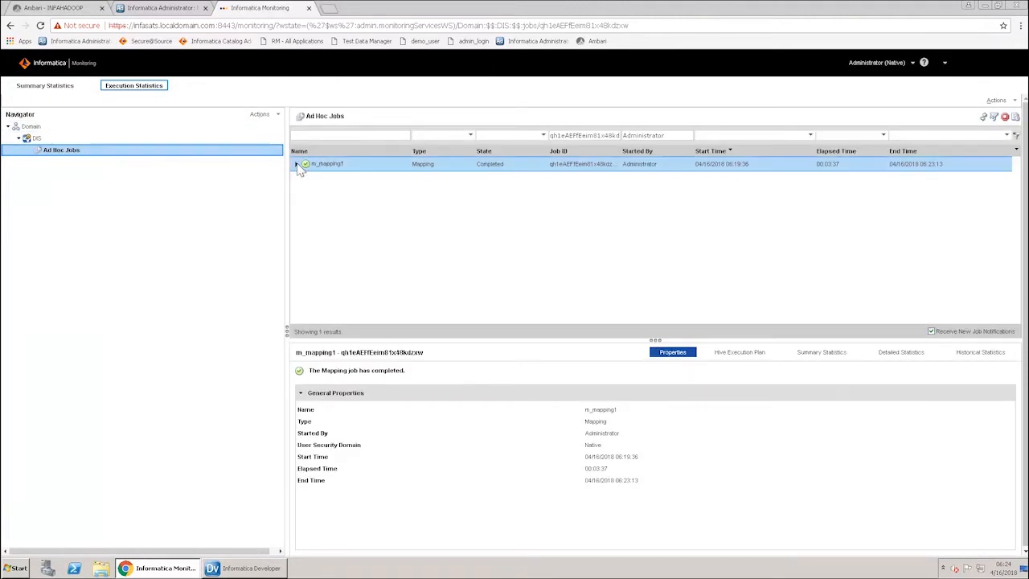
left_click(298, 164)
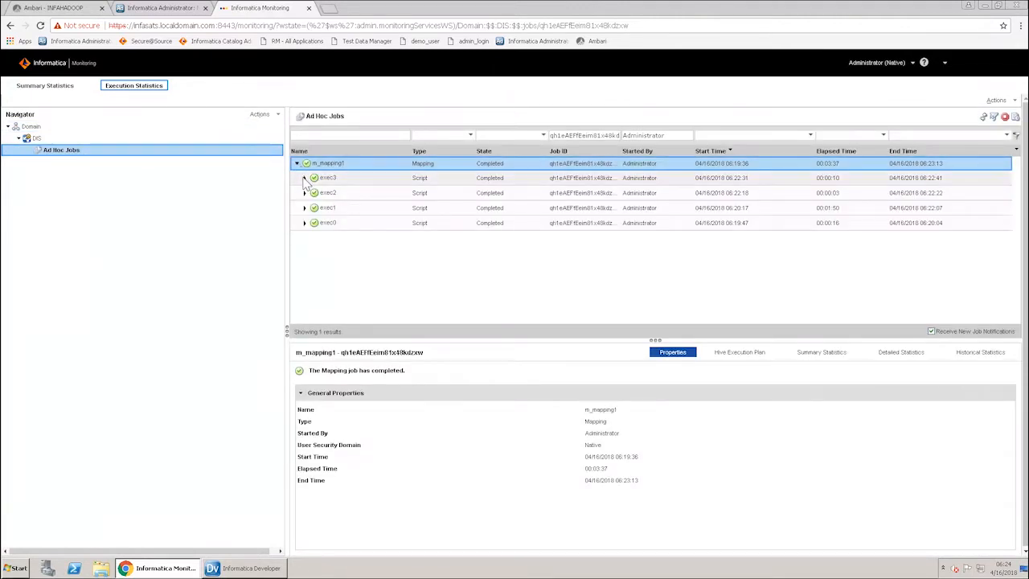
left_click(303, 176)
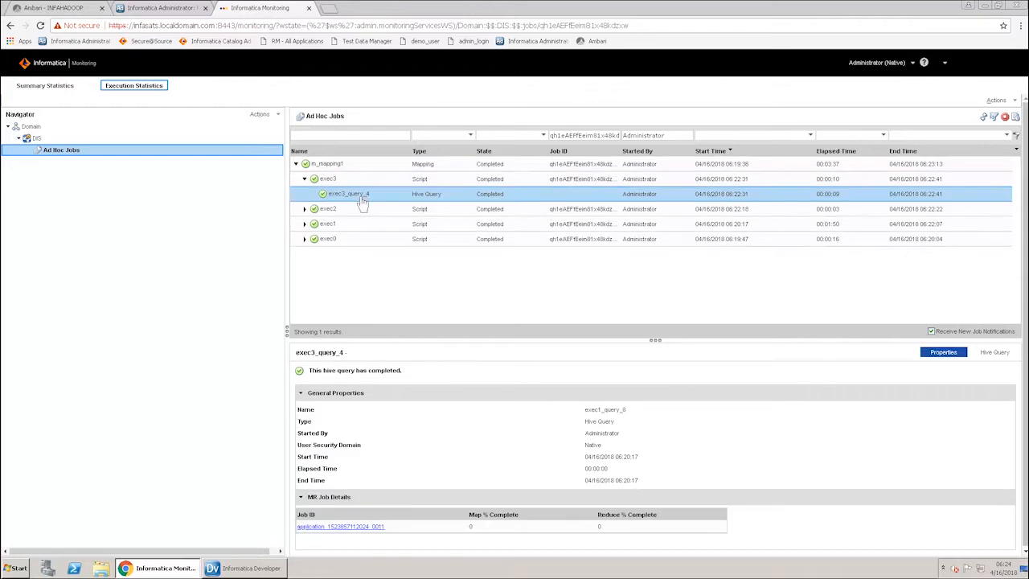
mouse_move(353, 473)
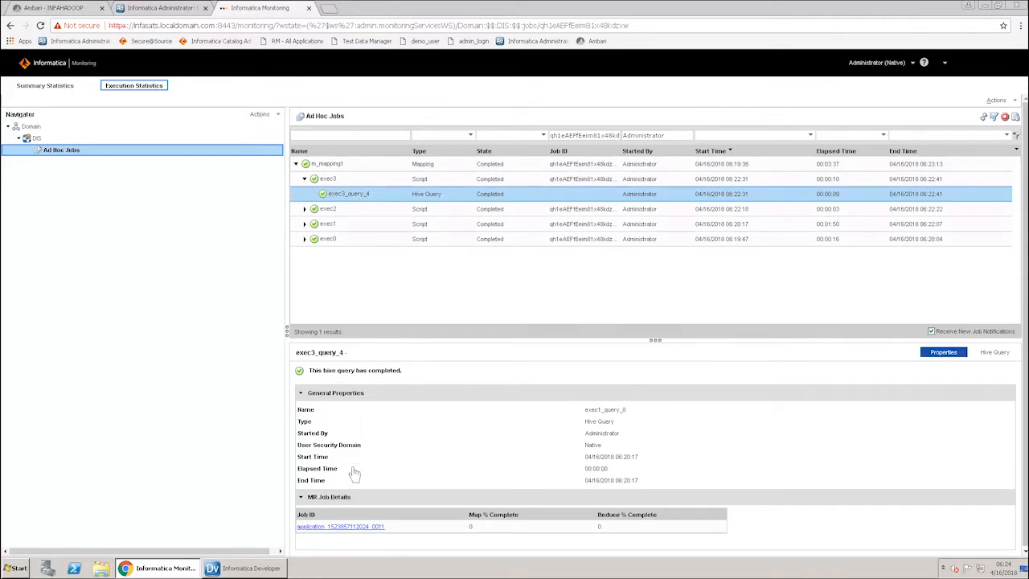
left_click(341, 527)
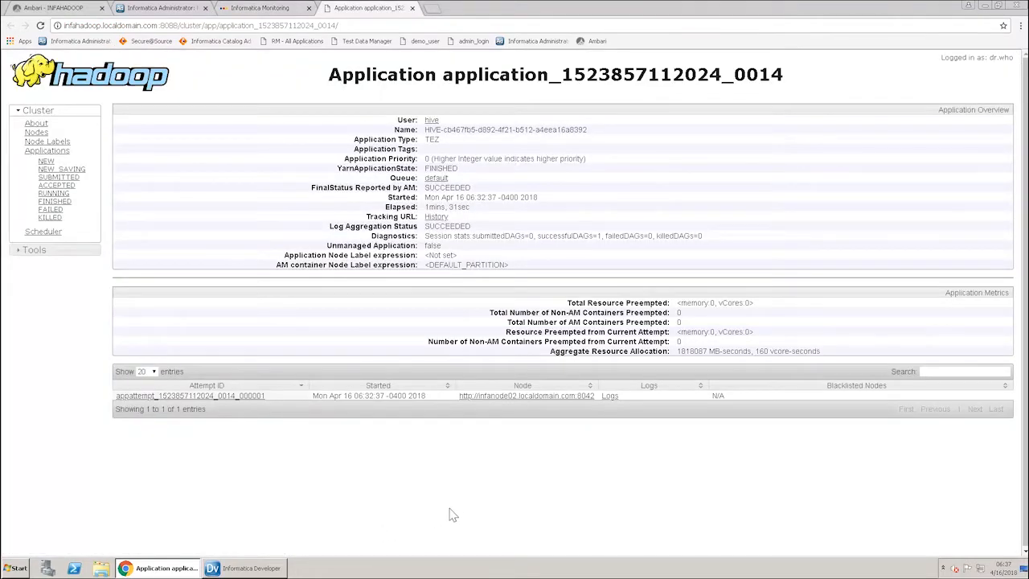
mouse_move(458, 457)
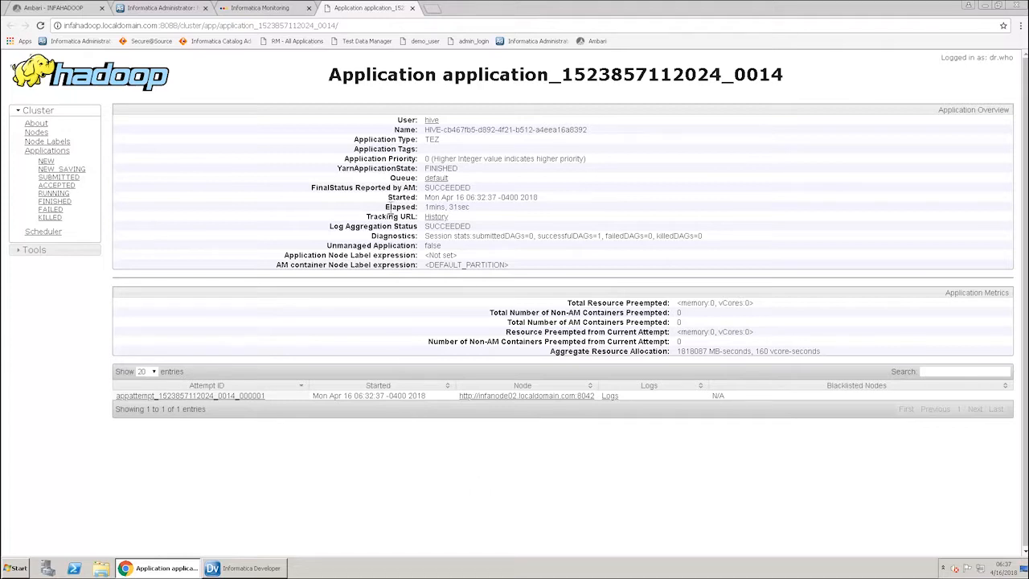
double_click(446, 205)
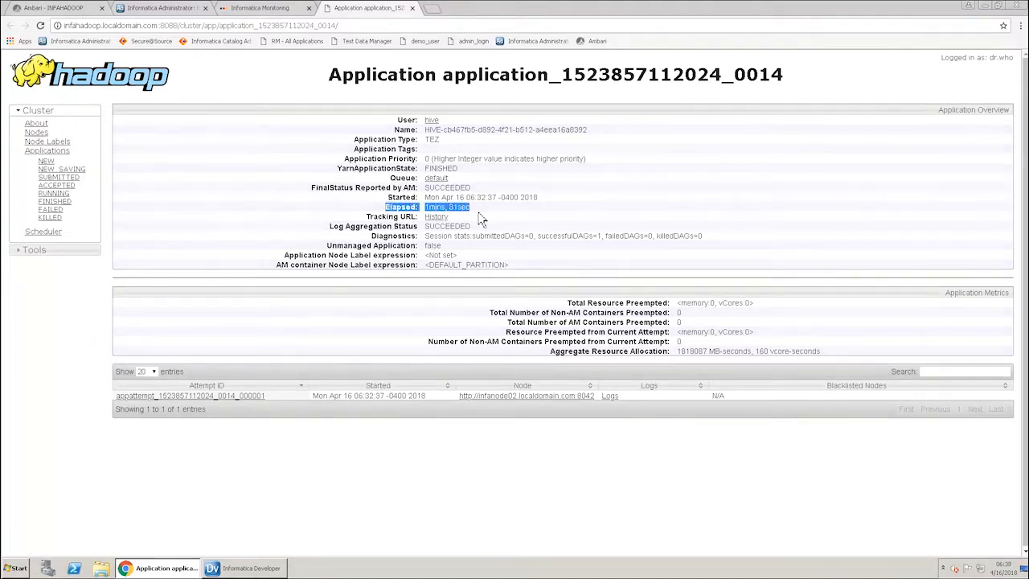
mouse_move(389, 312)
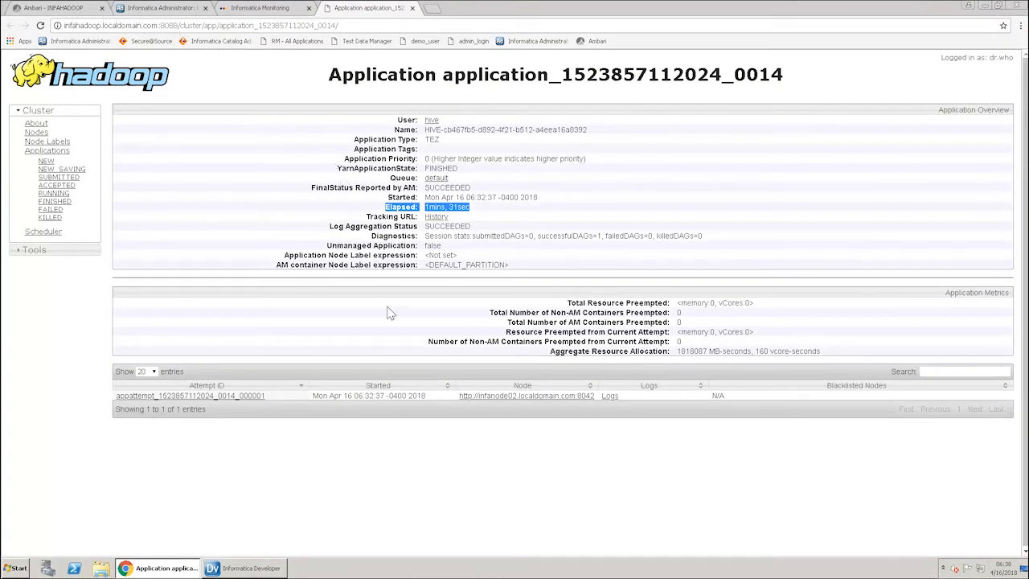
Return to m_mapping1, review Read_DEPT1's Sqoop import arguments and bring up the canvas context menu.
left_click(244, 569)
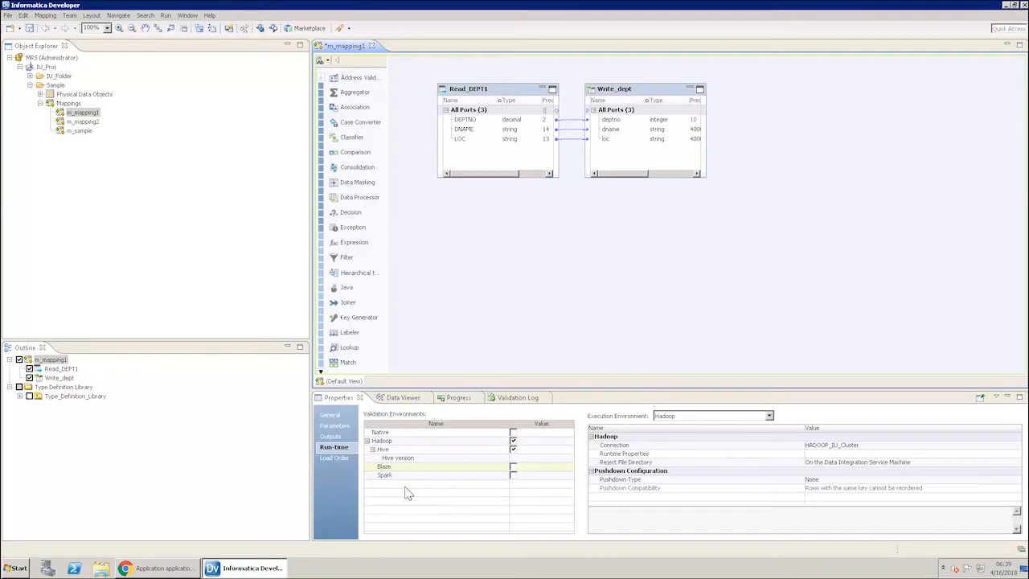
mouse_move(538, 399)
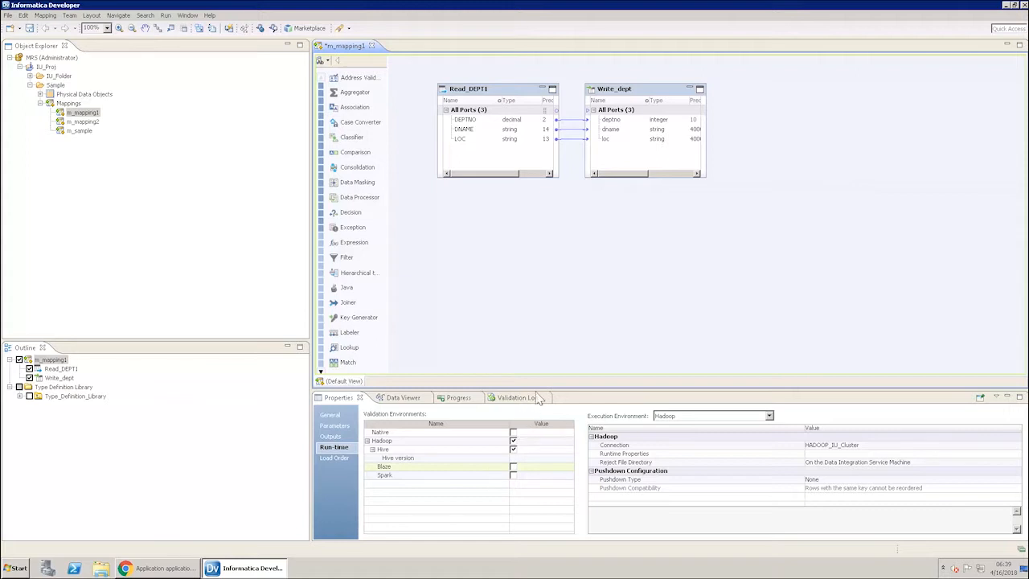
mouse_move(511, 210)
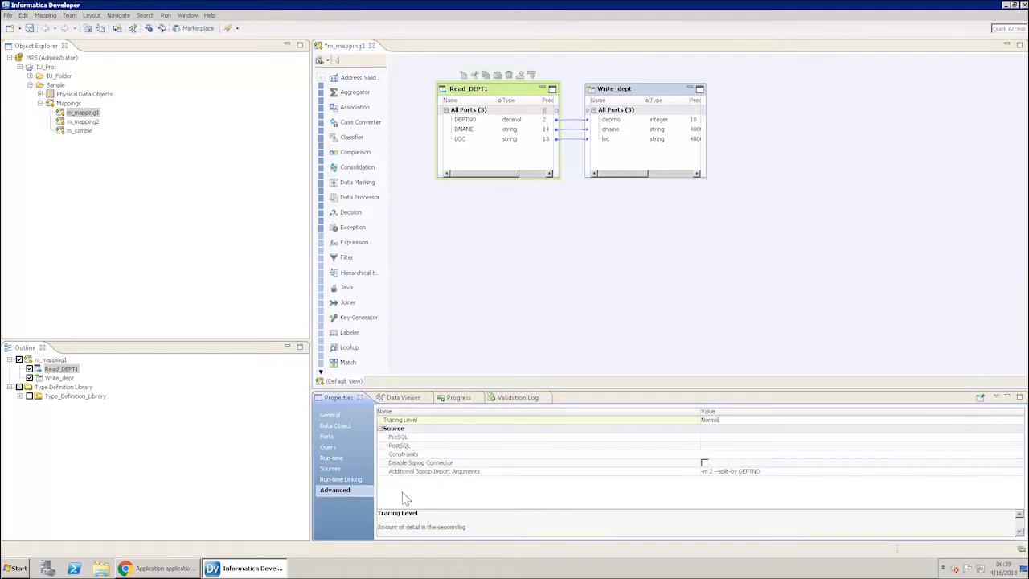
mouse_move(768, 485)
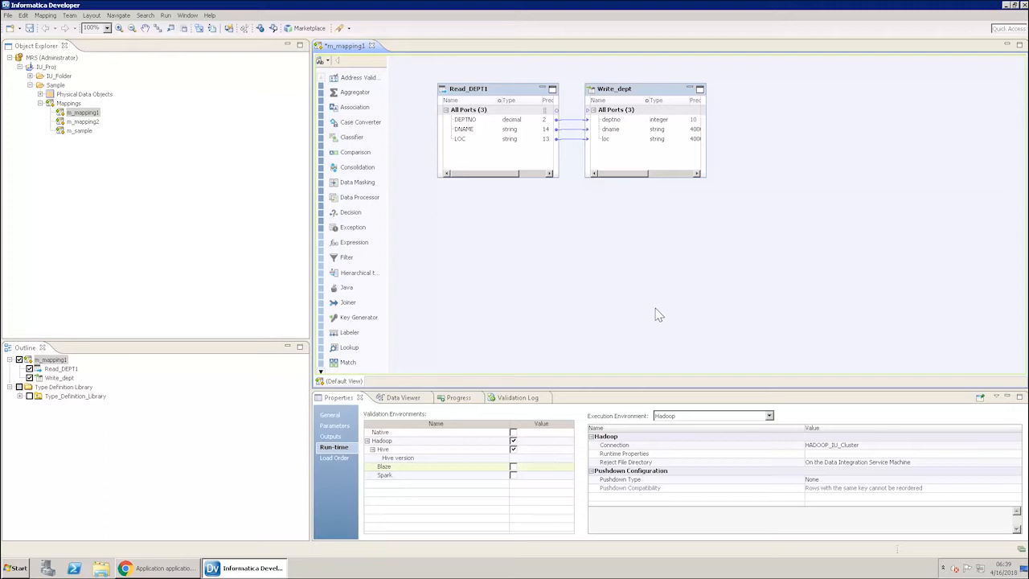
mouse_move(570, 233)
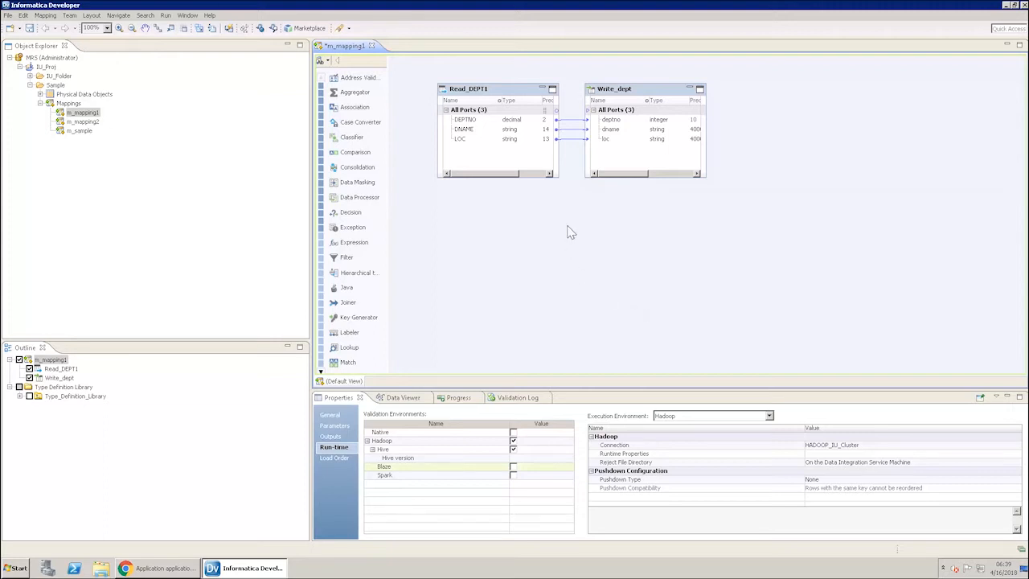
right_click(571, 231)
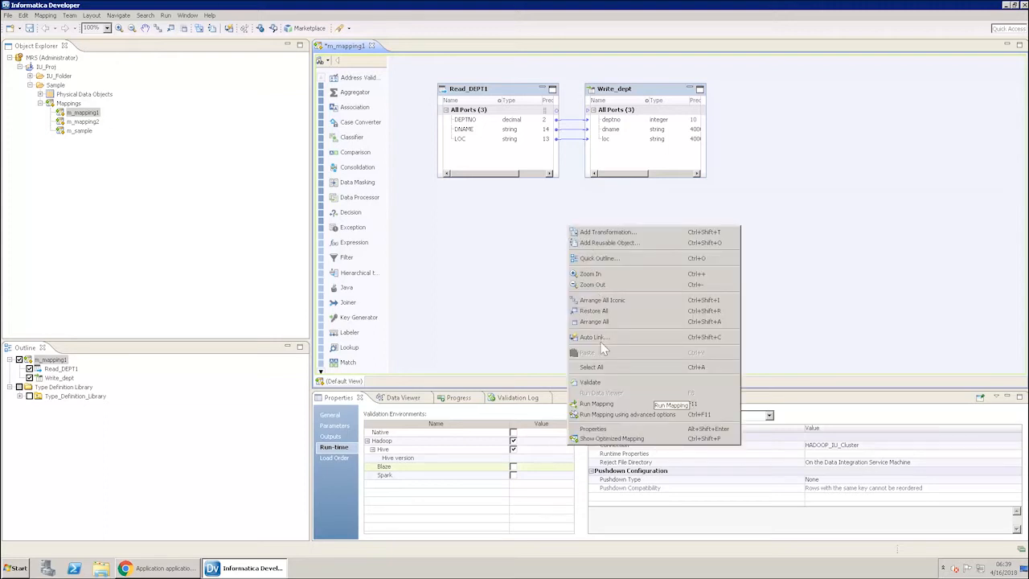
left_click(157, 569)
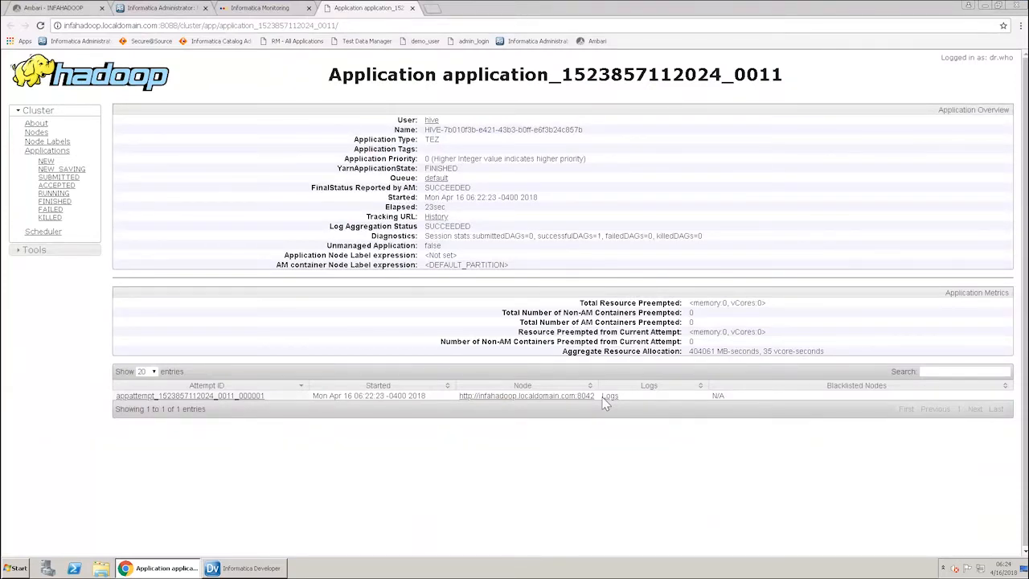
mouse_move(500, 387)
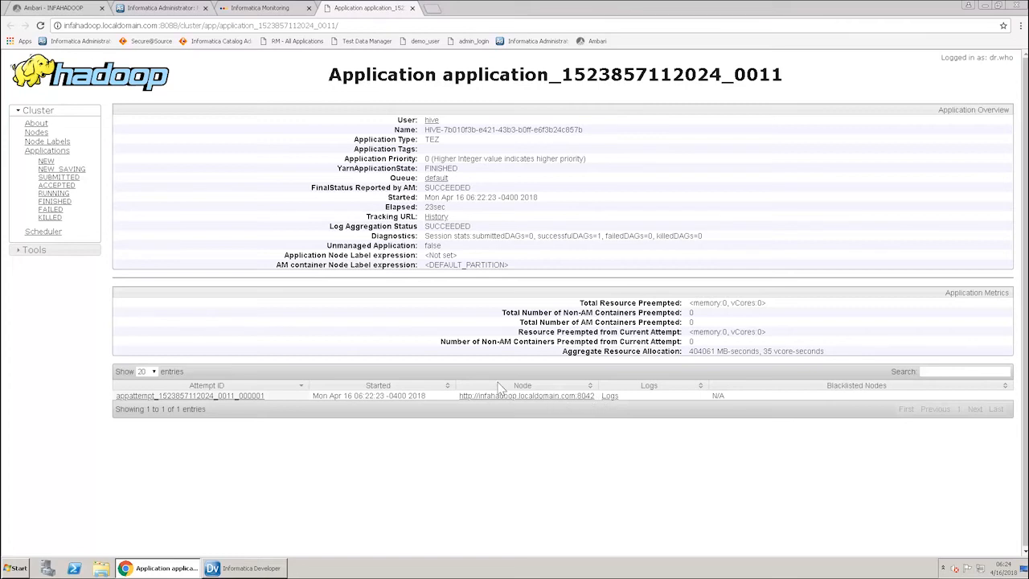
mouse_move(388, 212)
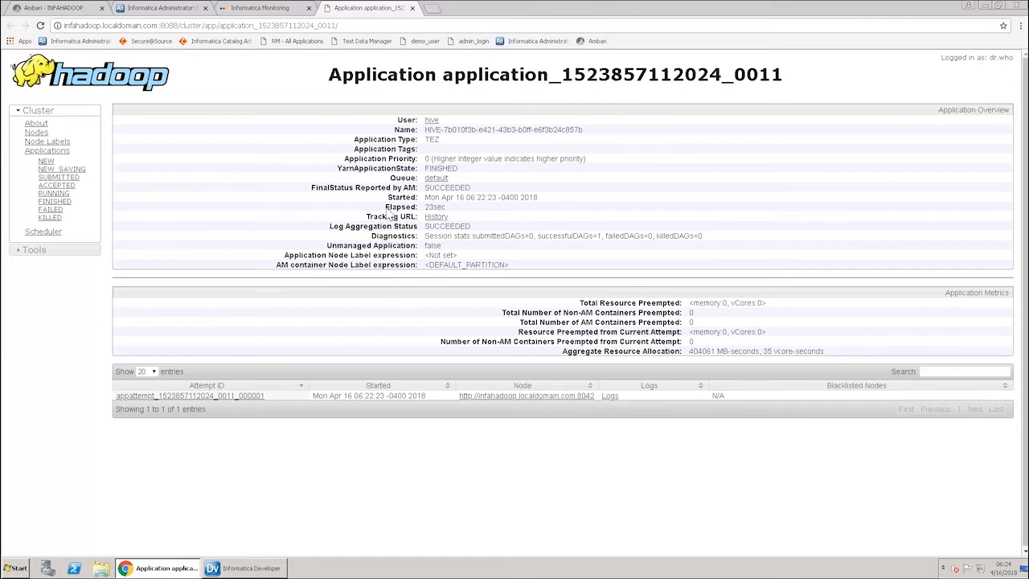